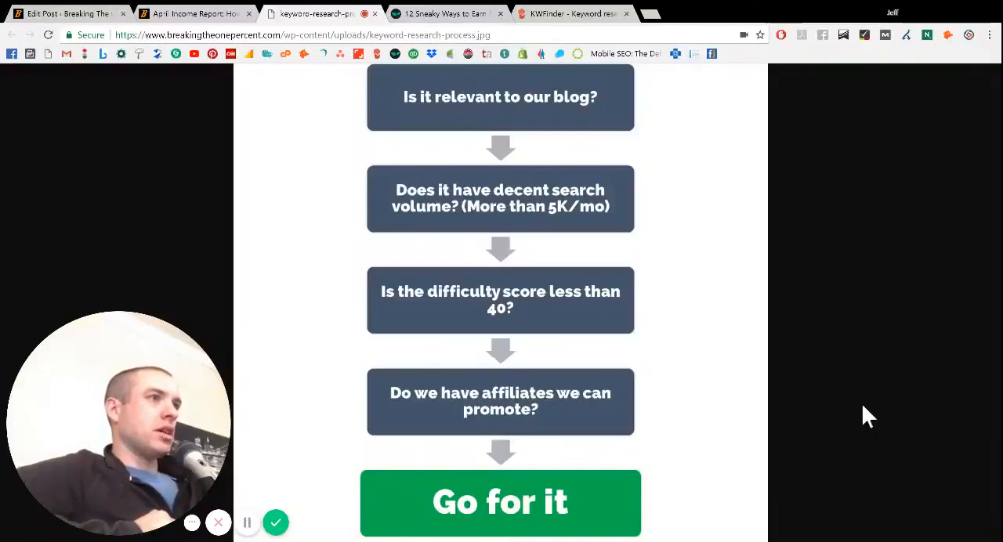
{"action": "mouse_move", "coordinate": [807, 251]}
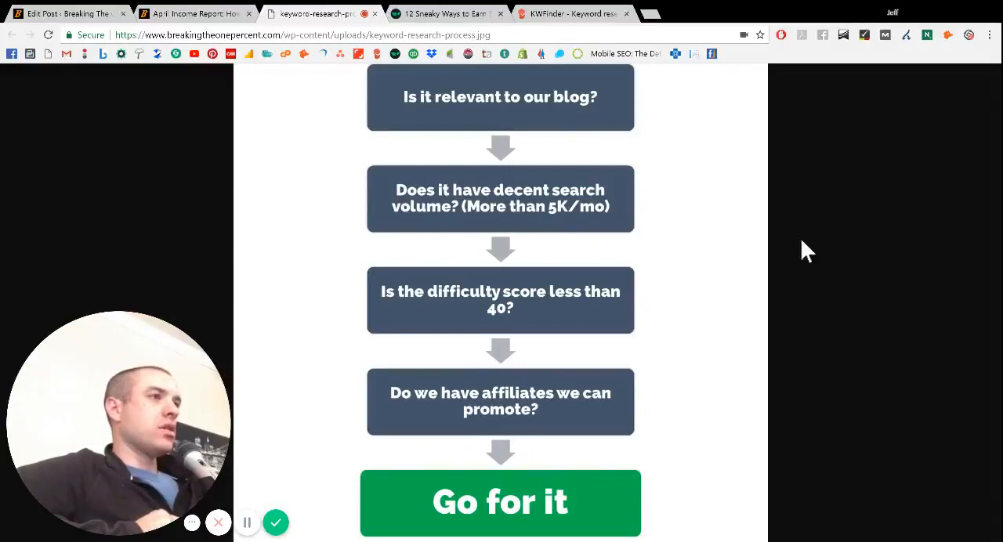
{"action": "mouse_move", "coordinate": [719, 160]}
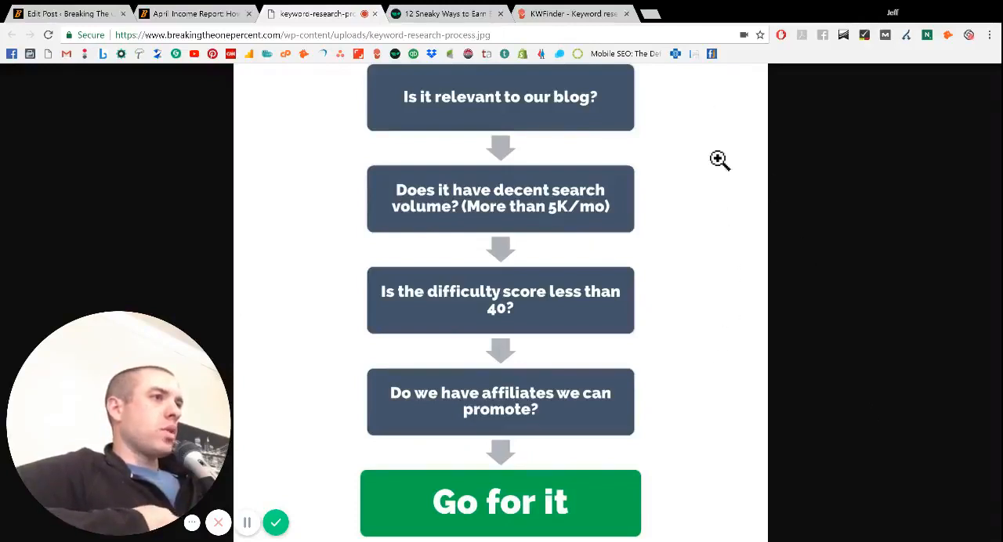
{"action": "mouse_move", "coordinate": [702, 125]}
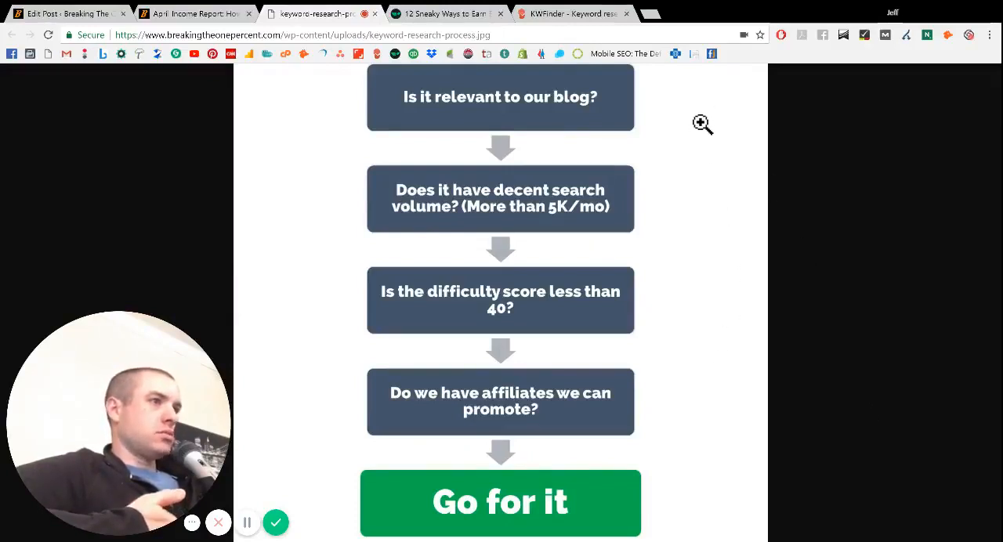
{"action": "mouse_move", "coordinate": [697, 200]}
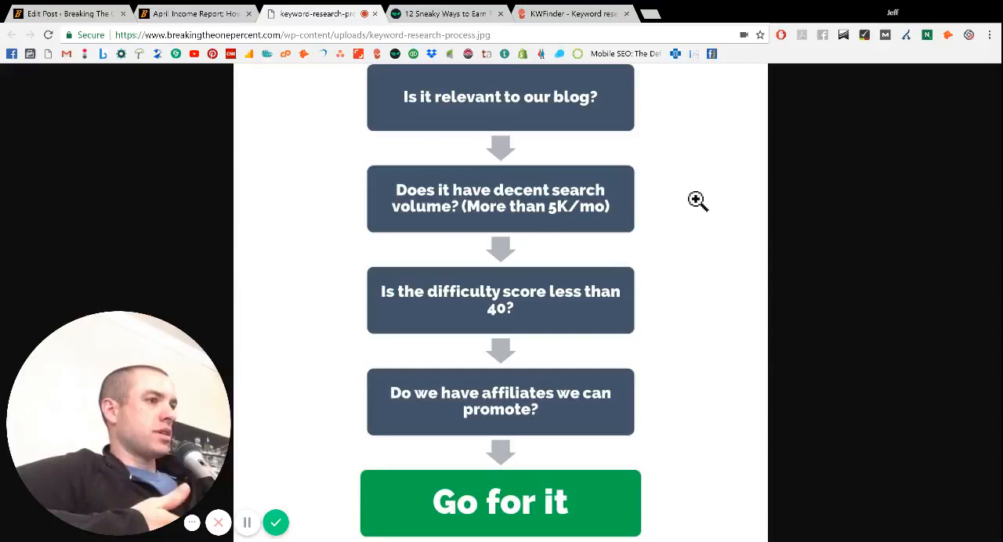
{"action": "mouse_move", "coordinate": [675, 287]}
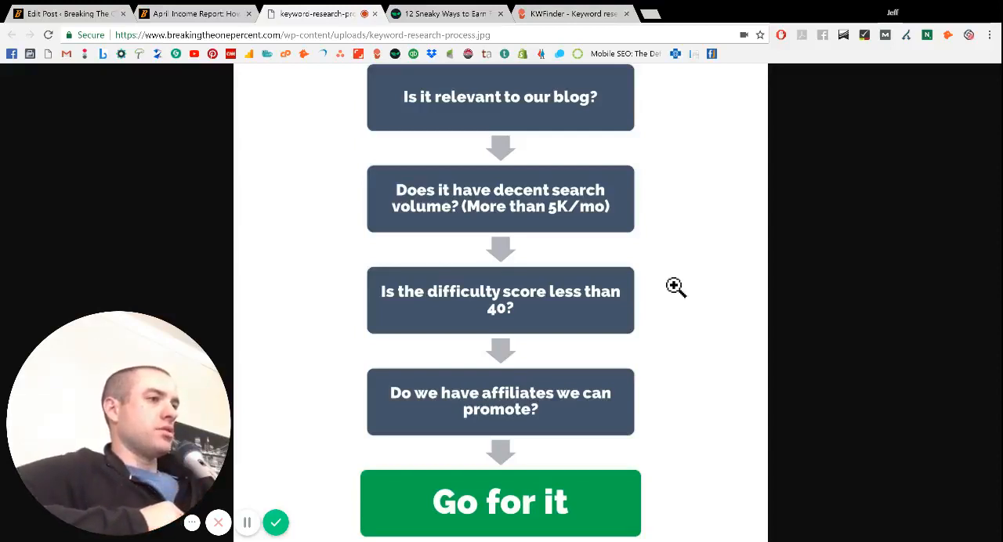
{"action": "mouse_move", "coordinate": [625, 318]}
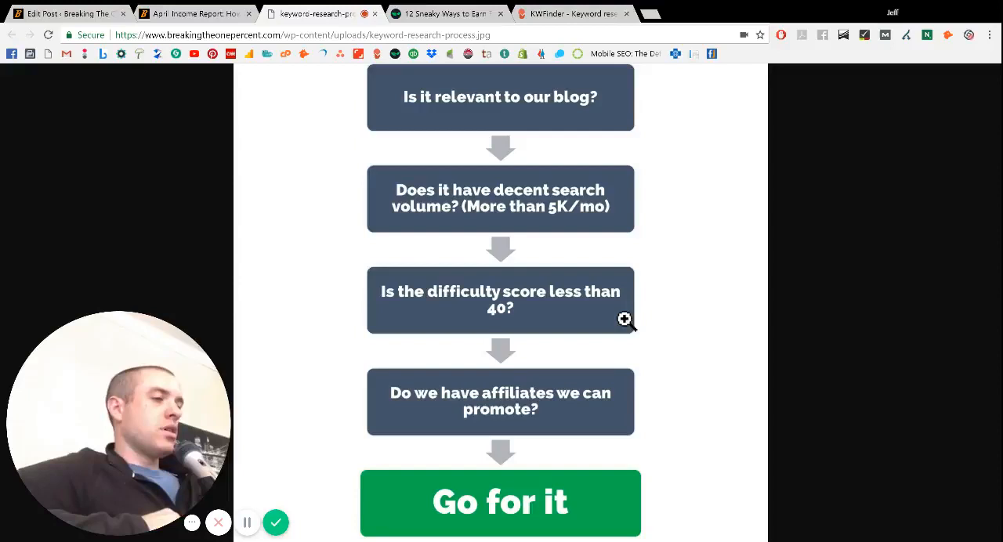
{"action": "mouse_move", "coordinate": [568, 408]}
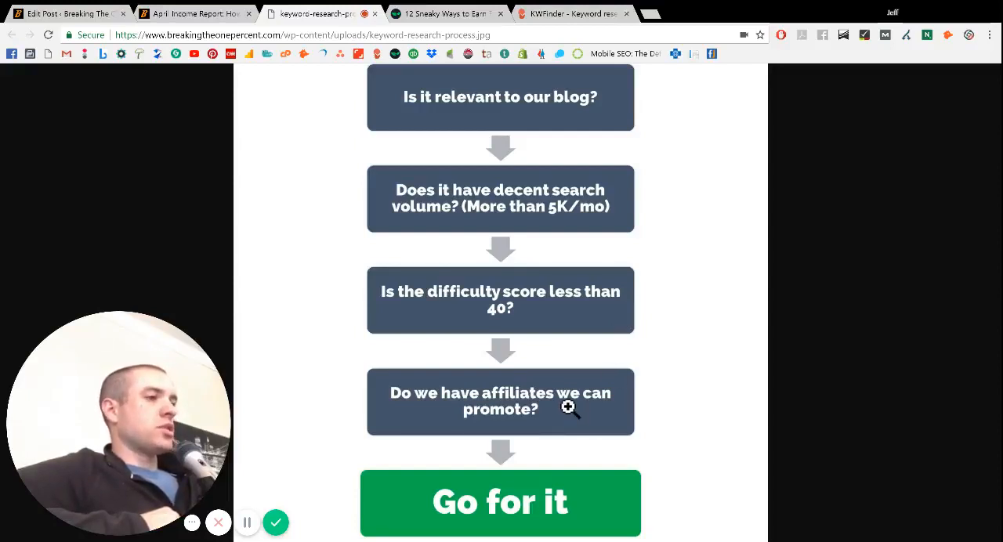
{"action": "mouse_move", "coordinate": [609, 420]}
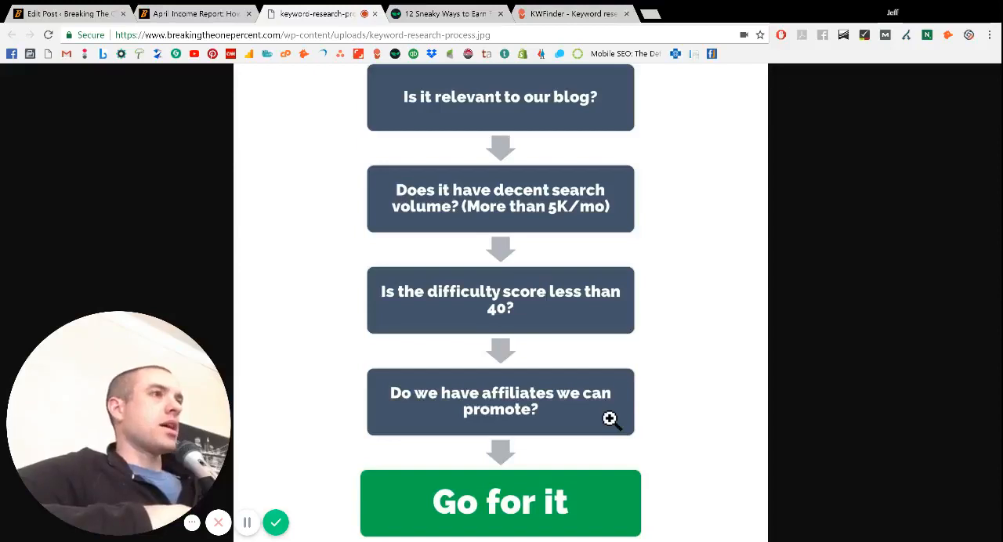
{"action": "mouse_move", "coordinate": [642, 231]}
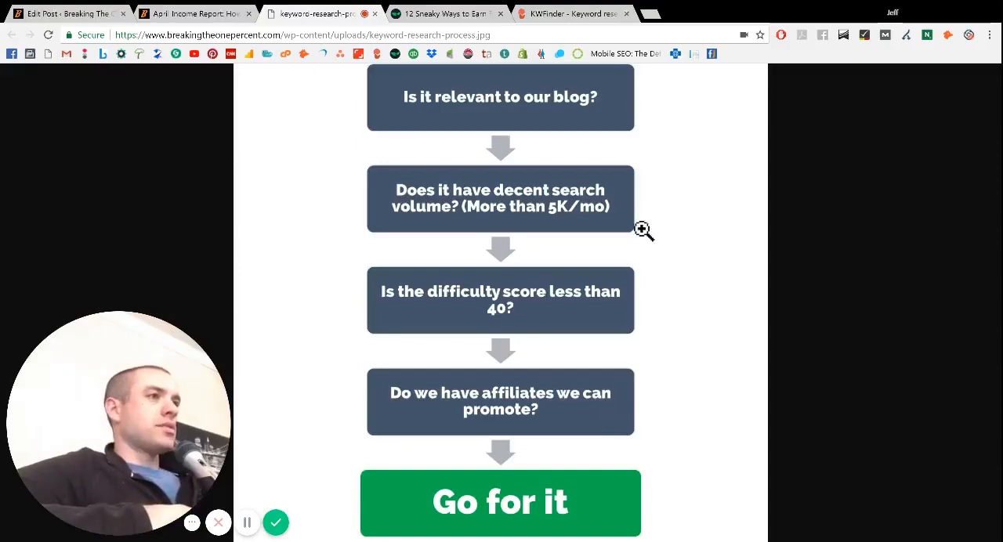
{"action": "mouse_move", "coordinate": [655, 321]}
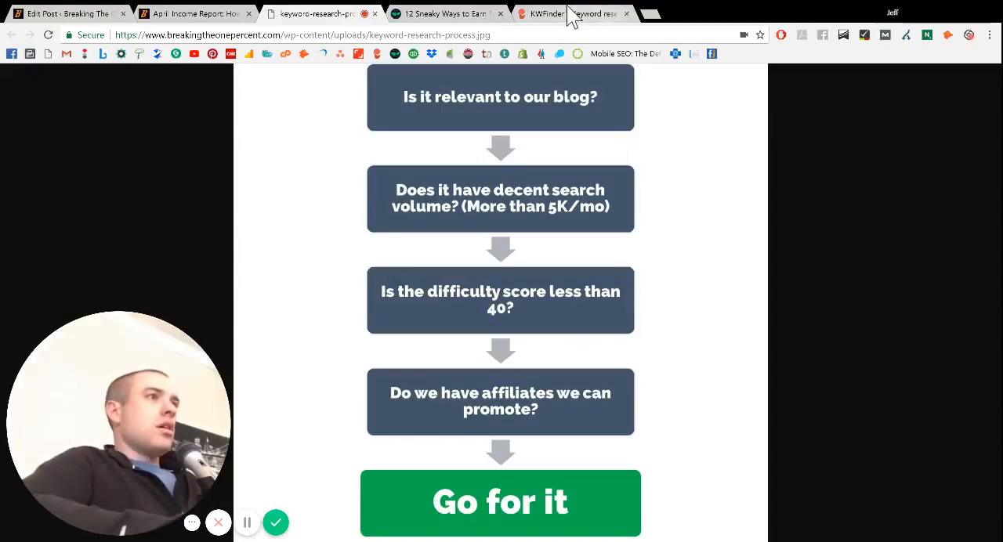
- Switch to the KWFinder homepage with its empty keyword search form
{"action": "left_click", "coordinate": [540, 13]}
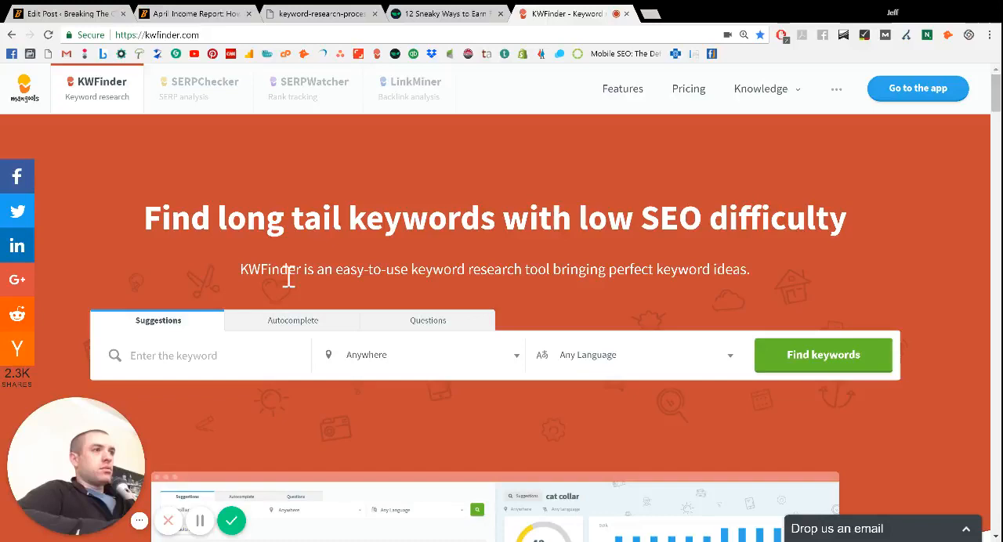
{"action": "mouse_move", "coordinate": [112, 214]}
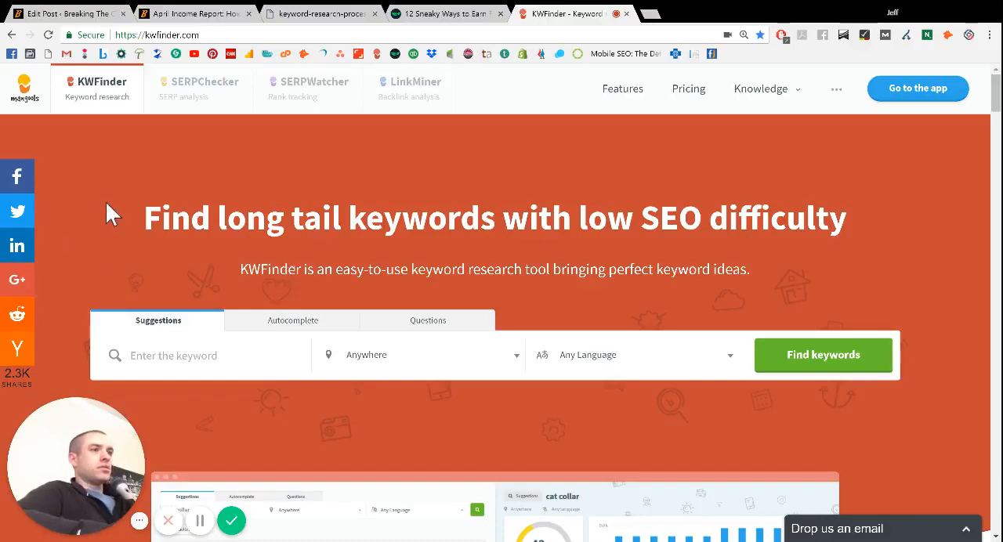
{"action": "mouse_move", "coordinate": [90, 155]}
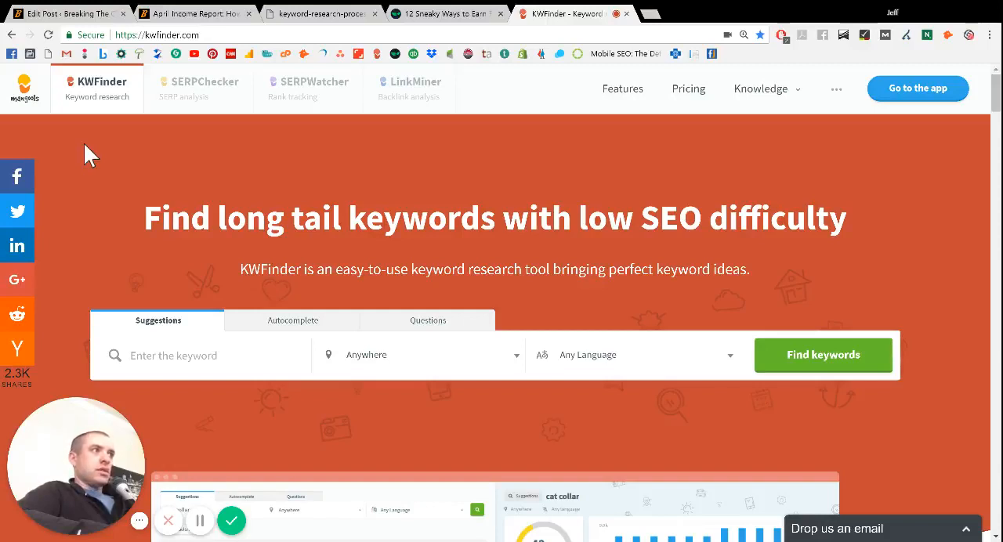
{"action": "mouse_move", "coordinate": [444, 228]}
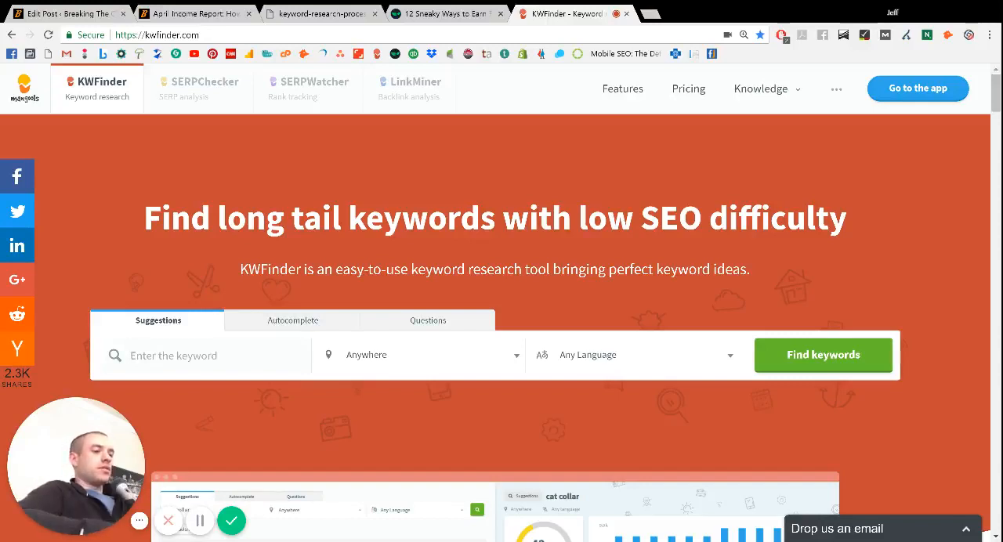
- Search KWFinder suggestions for the keyword 'gift cards'
{"action": "type", "text": "gift cards"}
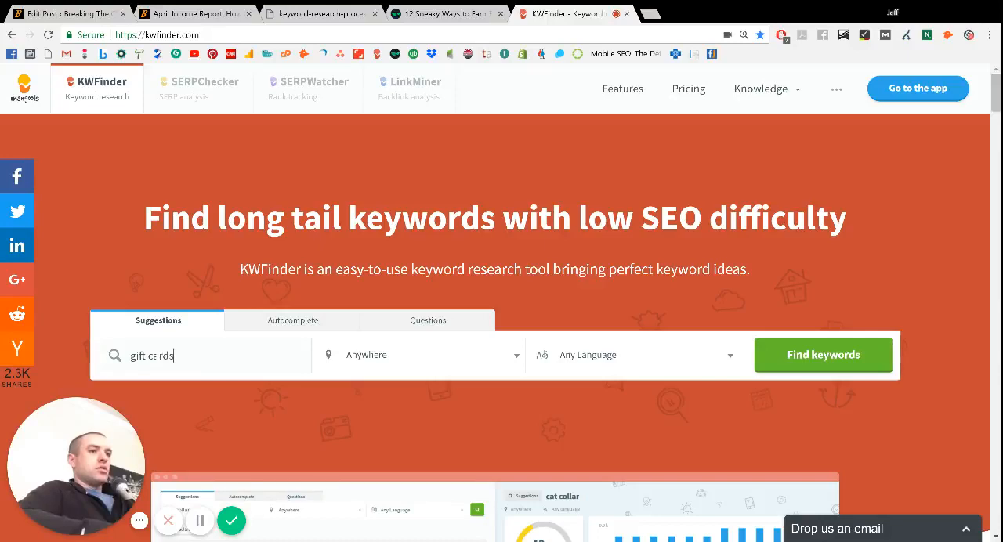
{"action": "left_click", "coordinate": [823, 354]}
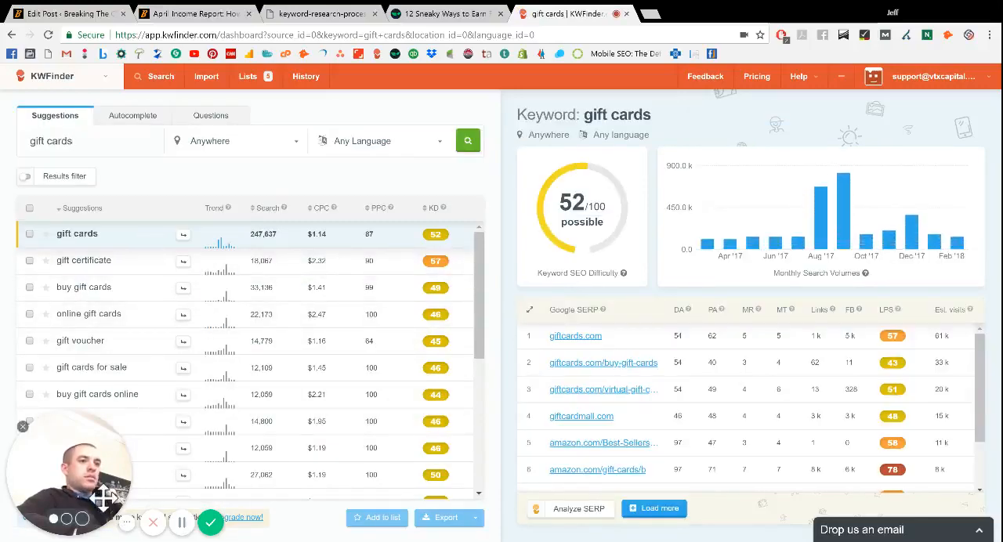
{"action": "scroll", "scroll_direction": "down", "scroll_amount": 3}
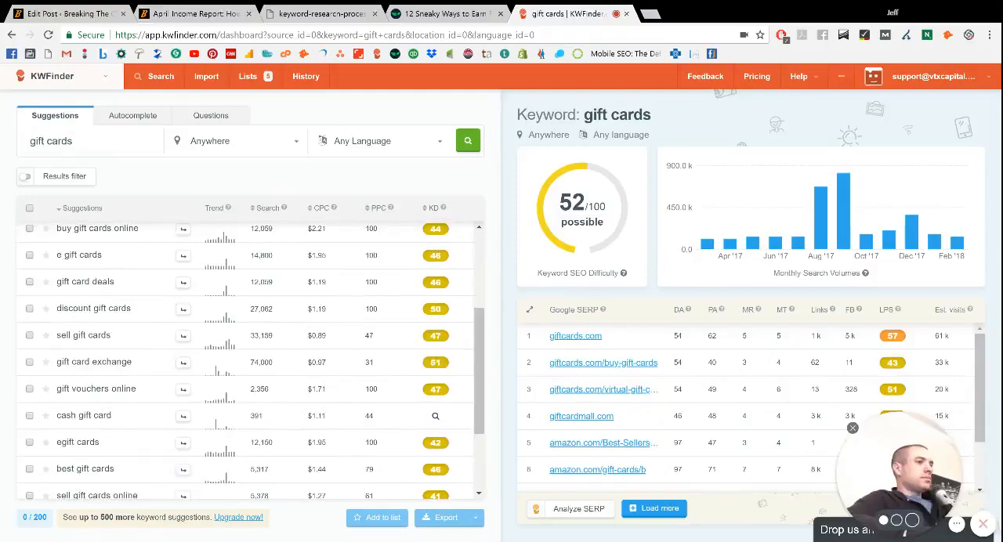
{"action": "scroll", "scroll_direction": "up", "scroll_amount": 3}
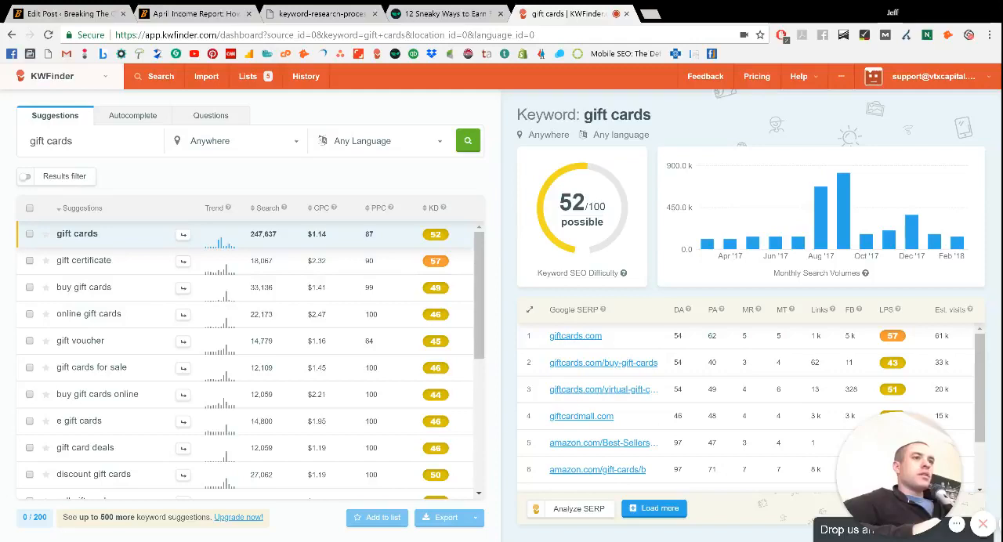
{"action": "mouse_move", "coordinate": [138, 394]}
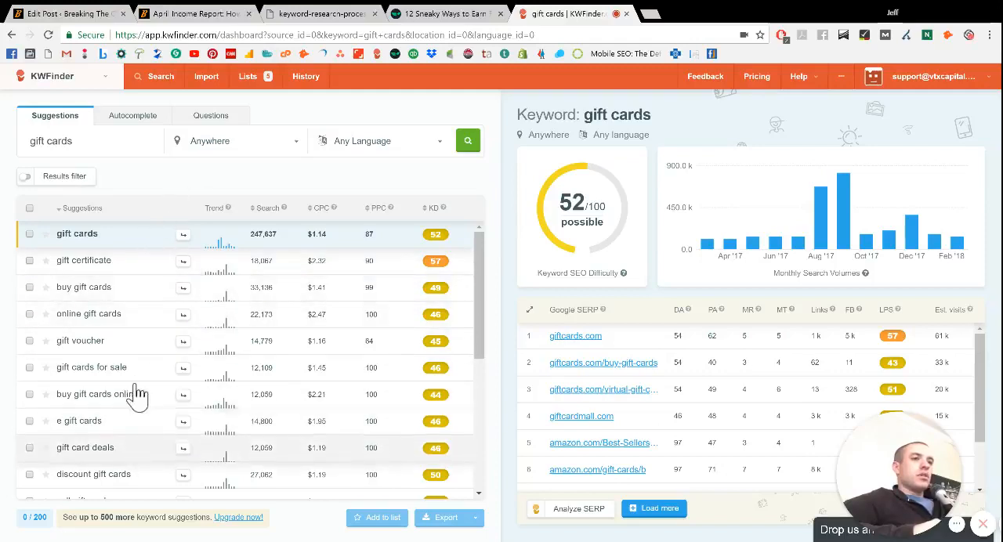
{"action": "mouse_move", "coordinate": [263, 227]}
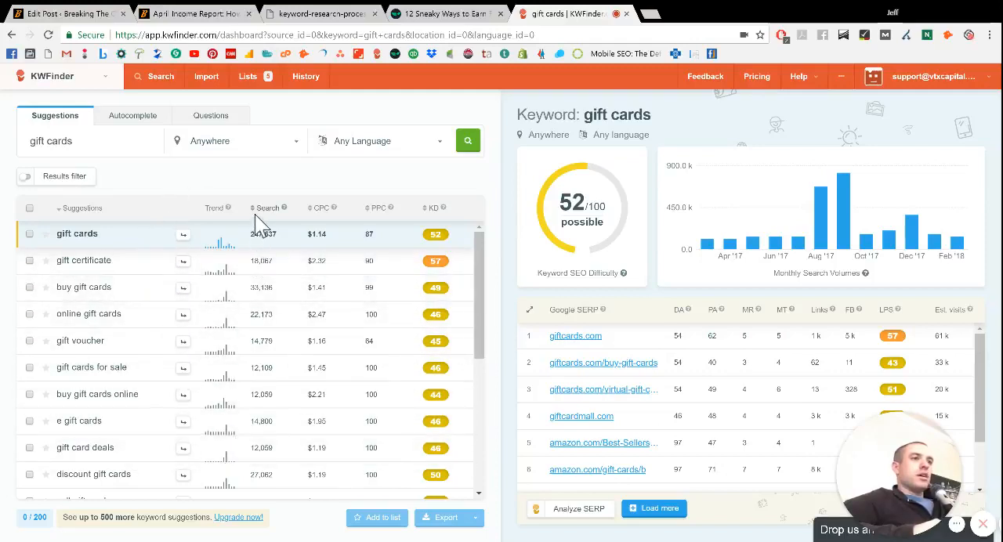
{"action": "mouse_move", "coordinate": [270, 215]}
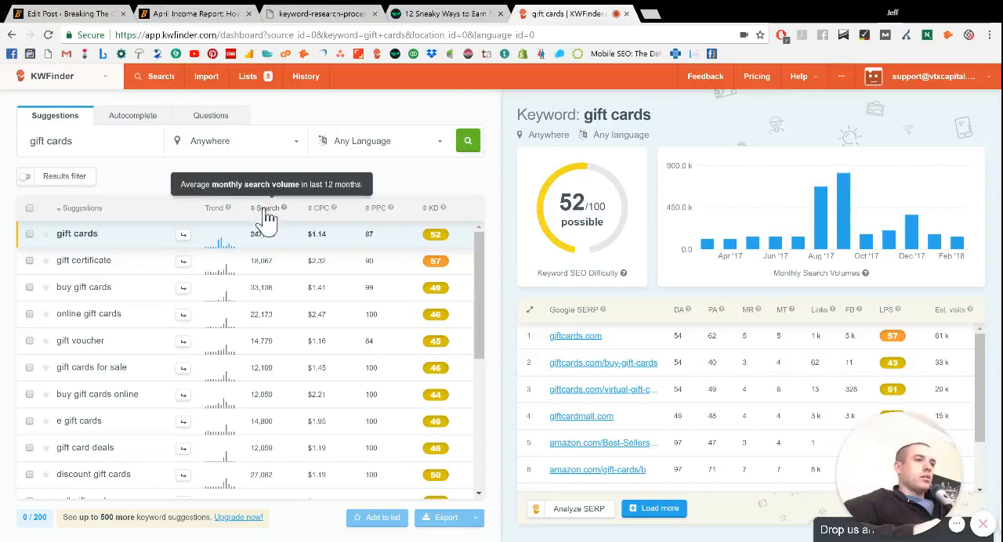
{"action": "mouse_move", "coordinate": [269, 314]}
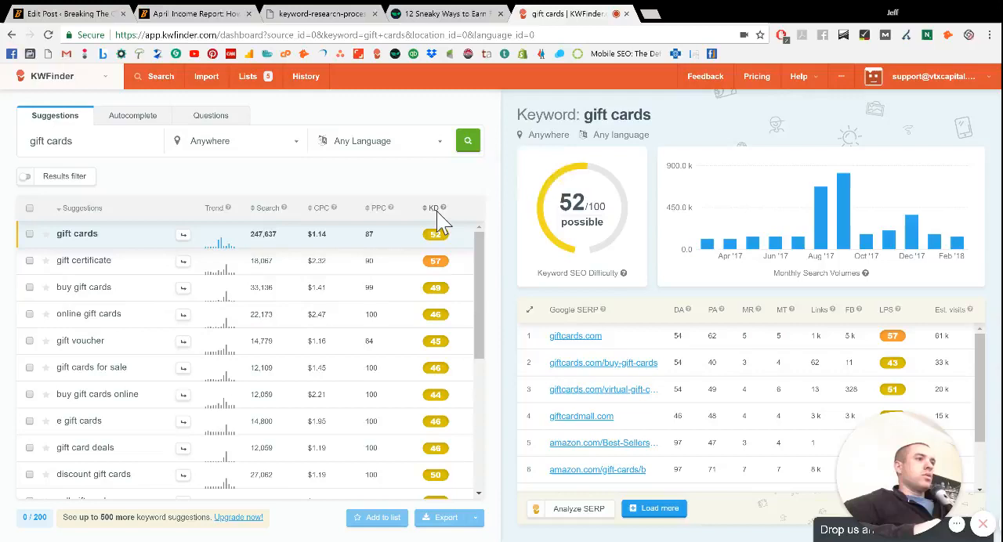
{"action": "mouse_move", "coordinate": [443, 207]}
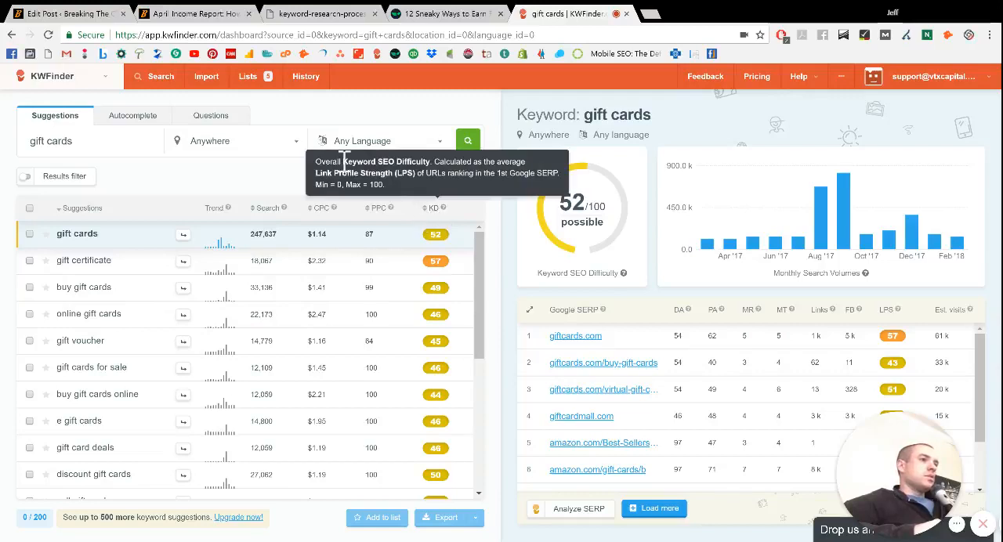
{"action": "mouse_move", "coordinate": [172, 247]}
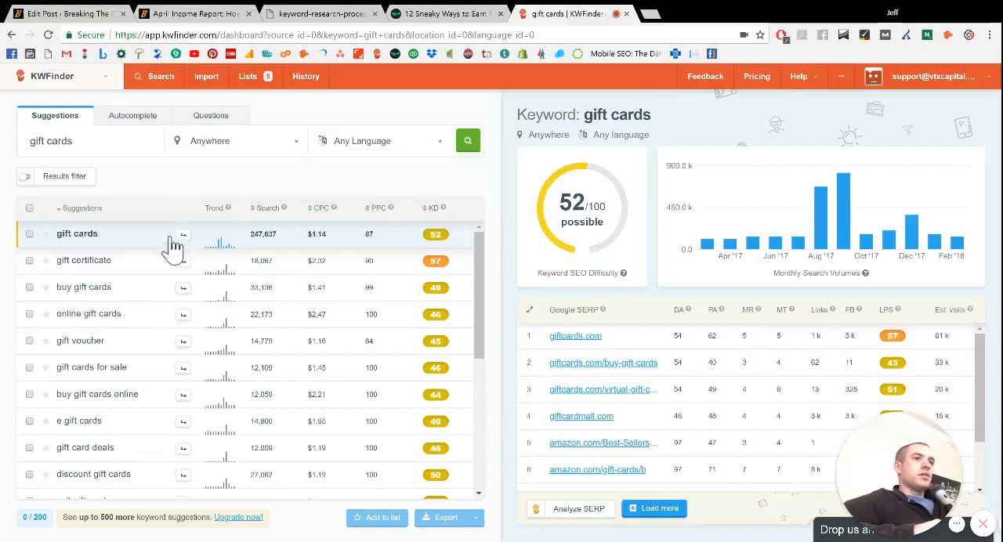
{"action": "mouse_move", "coordinate": [154, 250]}
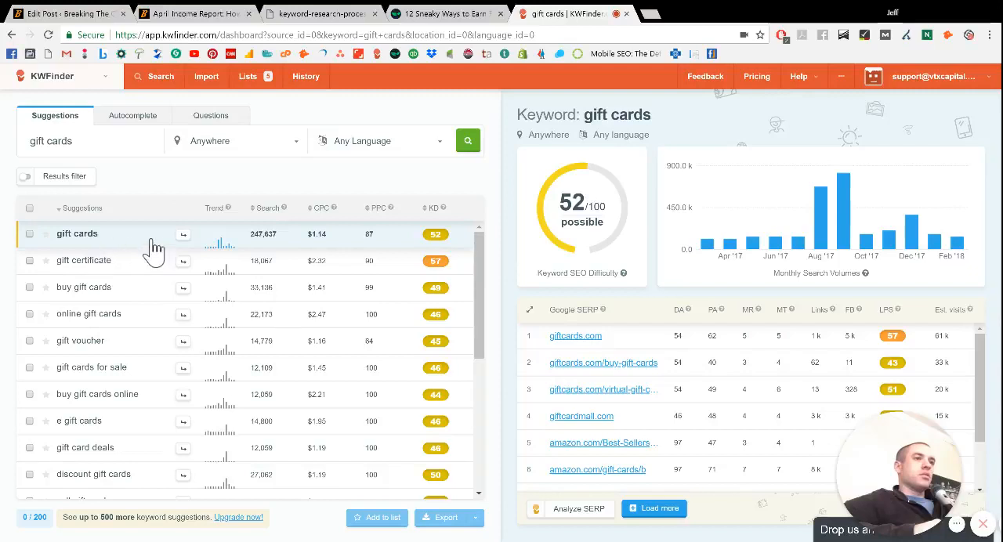
{"action": "mouse_move", "coordinate": [264, 247]}
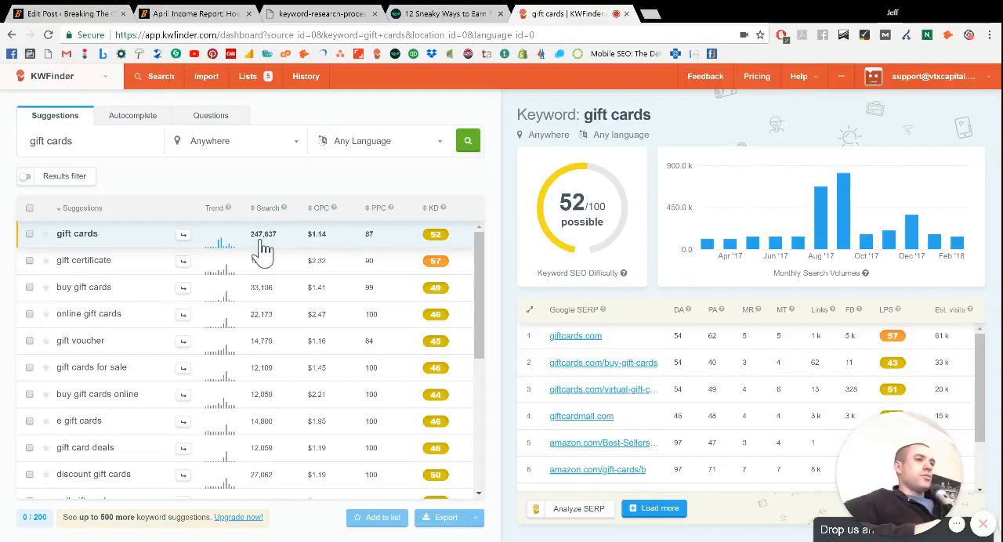
{"action": "mouse_move", "coordinate": [443, 247]}
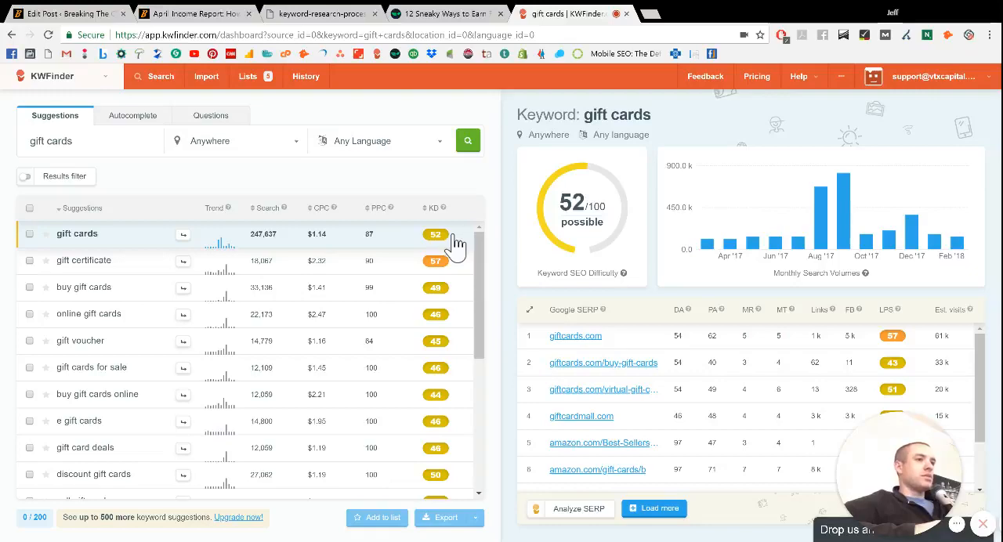
{"action": "mouse_move", "coordinate": [278, 305]}
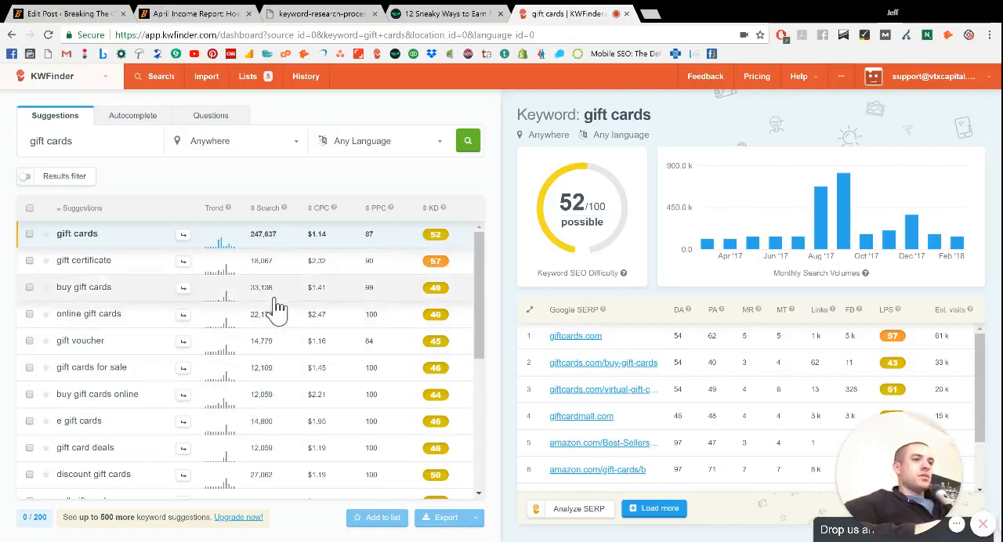
- Scroll the gift cards suggestions down to long-tail variants like 'custom gift cards'
{"action": "scroll", "scroll_direction": "down", "scroll_amount": 3}
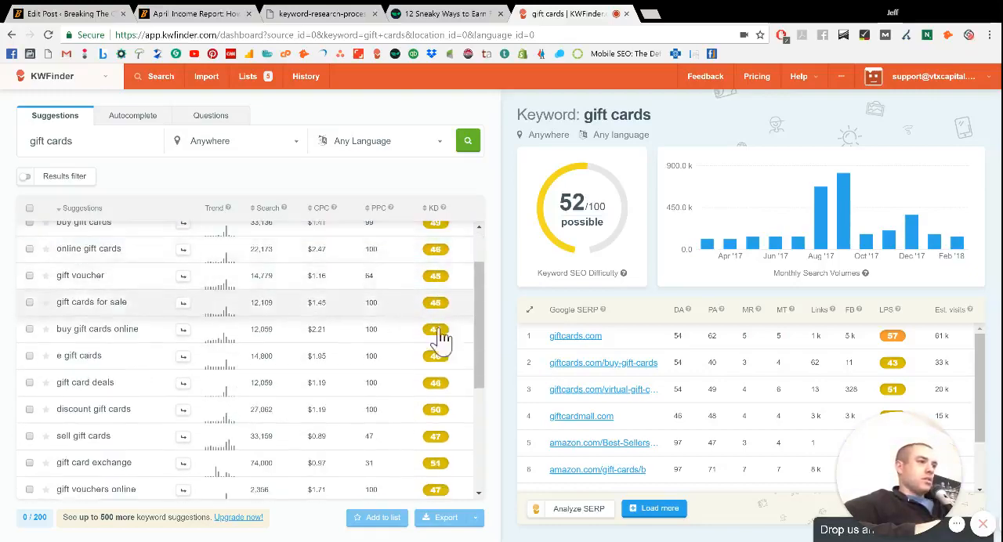
{"action": "scroll", "scroll_direction": "down", "scroll_amount": 3}
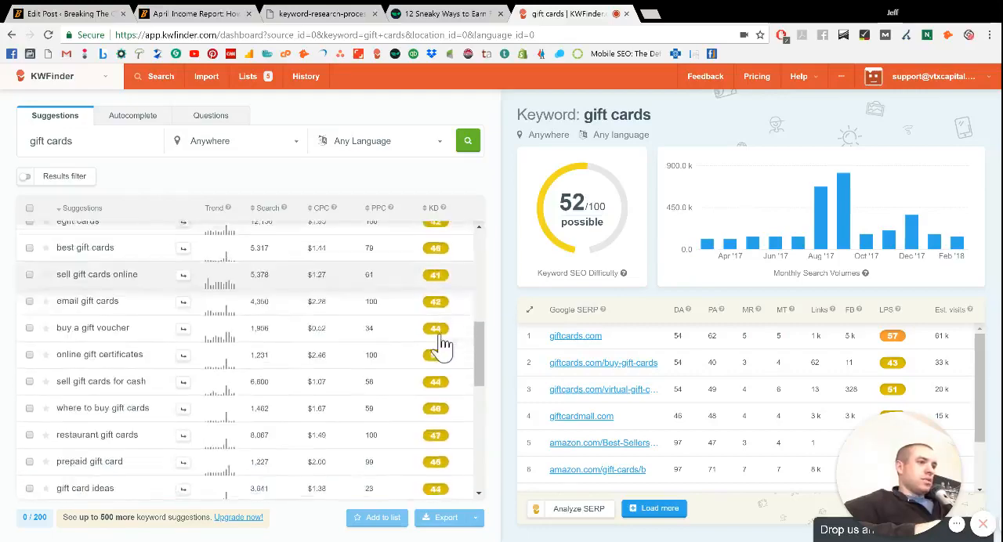
{"action": "scroll", "scroll_direction": "down", "scroll_amount": 3}
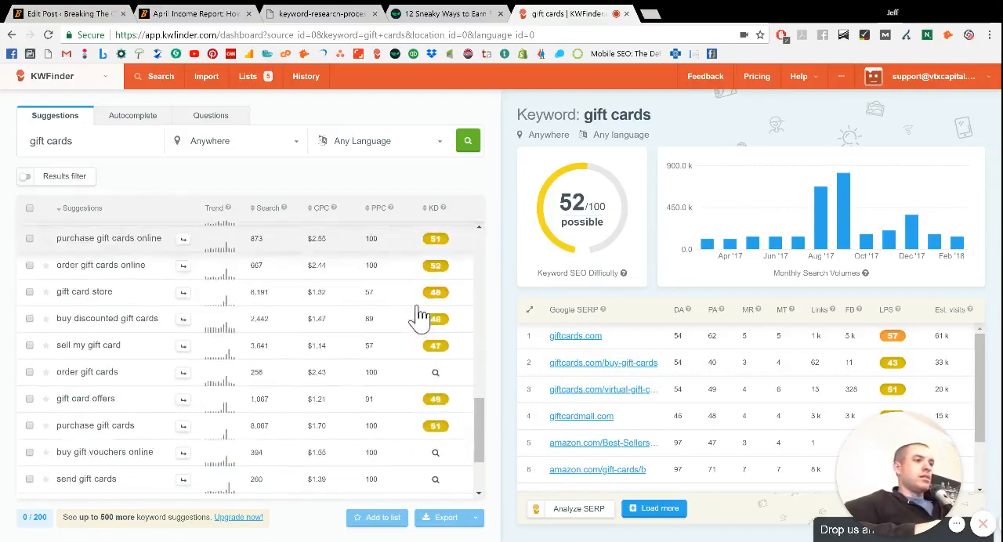
{"action": "scroll", "scroll_direction": "down", "scroll_amount": 3}
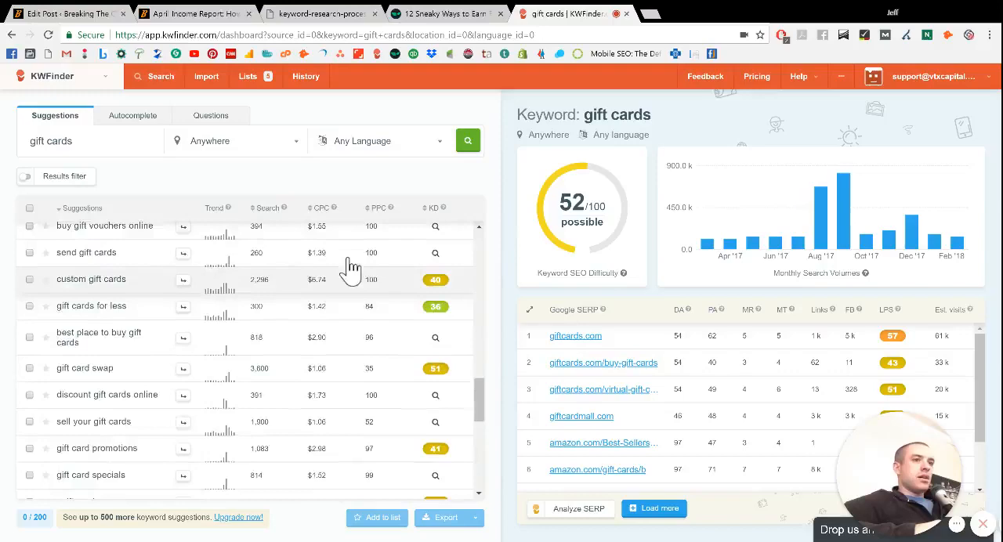
{"action": "scroll", "scroll_direction": "down", "scroll_amount": 3}
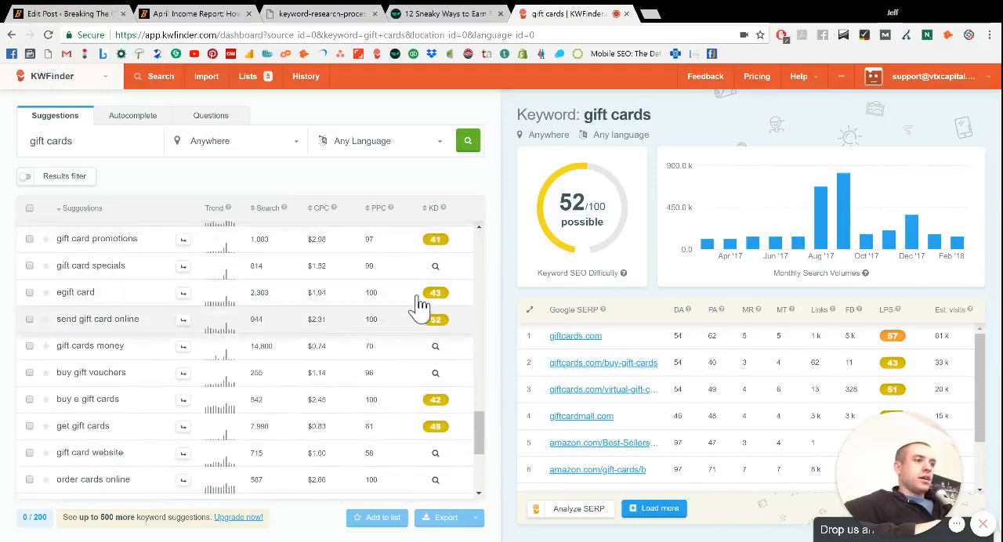
{"action": "scroll", "scroll_direction": "down", "scroll_amount": 3}
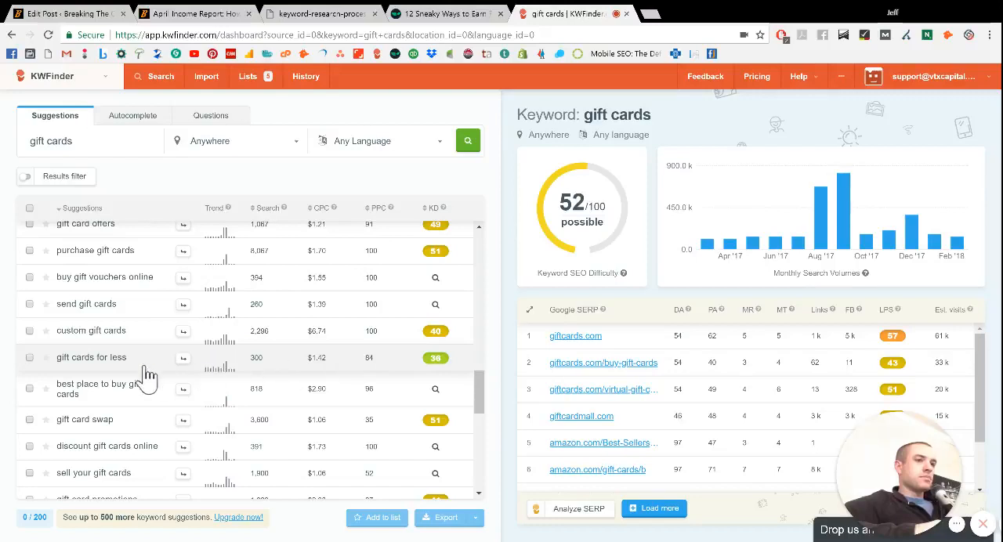
{"action": "mouse_move", "coordinate": [447, 370]}
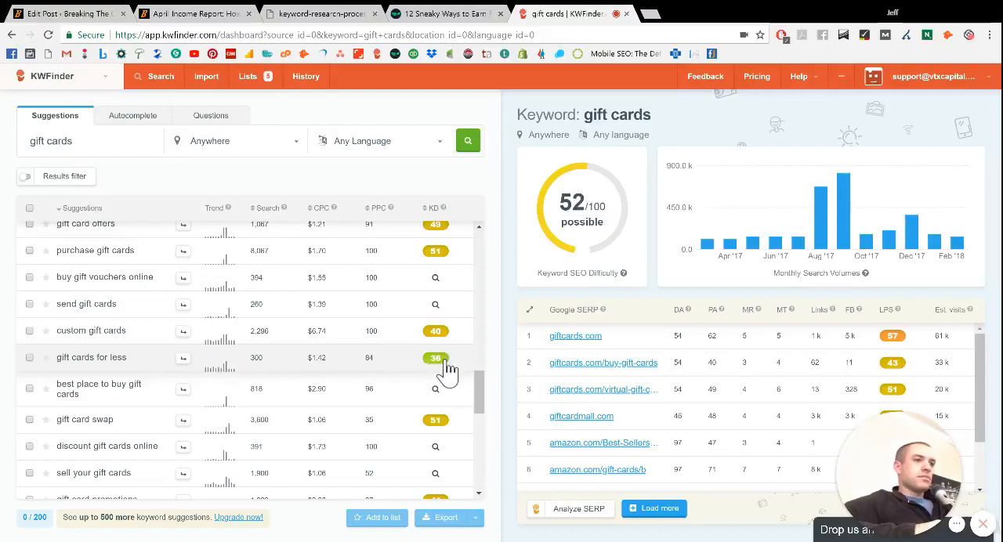
{"action": "mouse_move", "coordinate": [106, 372]}
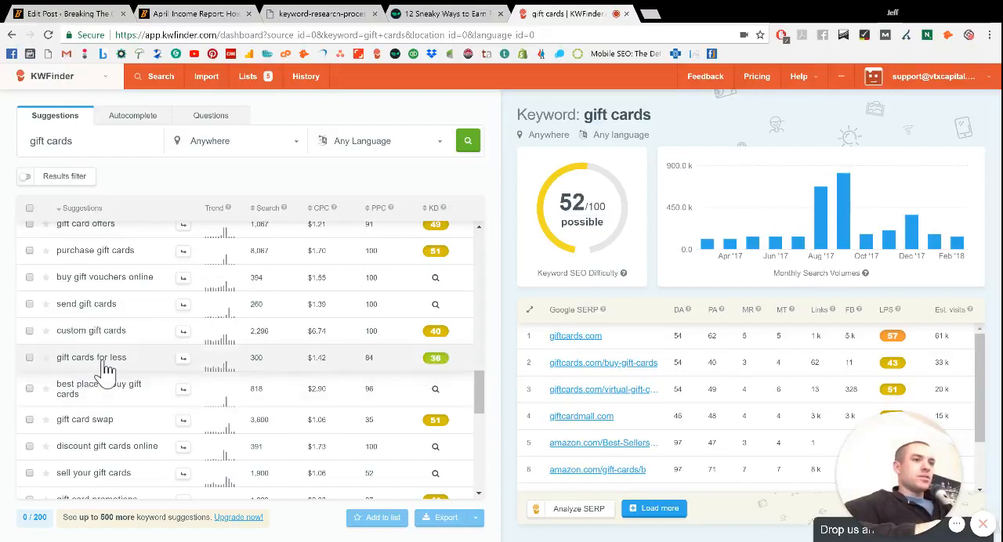
{"action": "mouse_move", "coordinate": [135, 369]}
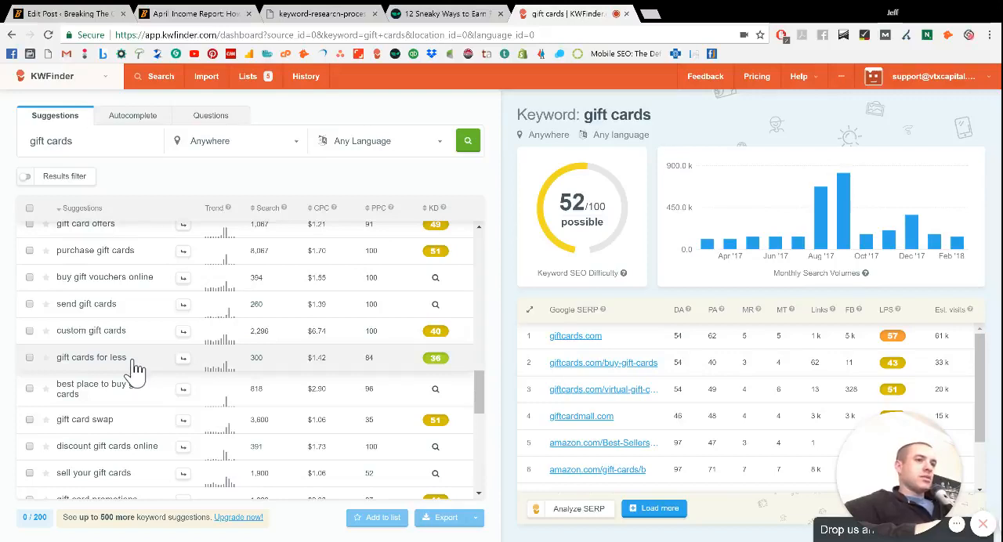
{"action": "mouse_move", "coordinate": [132, 380]}
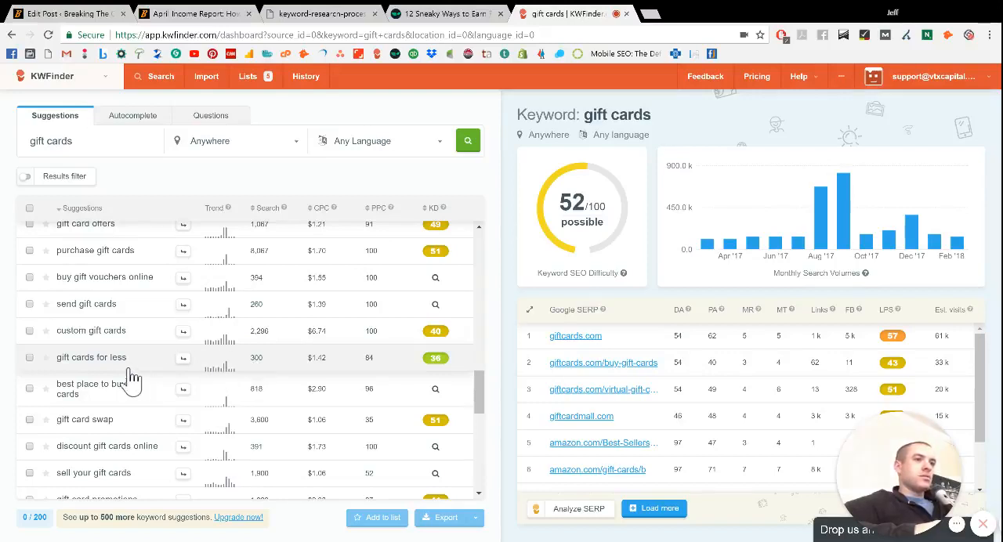
{"action": "mouse_move", "coordinate": [127, 368]}
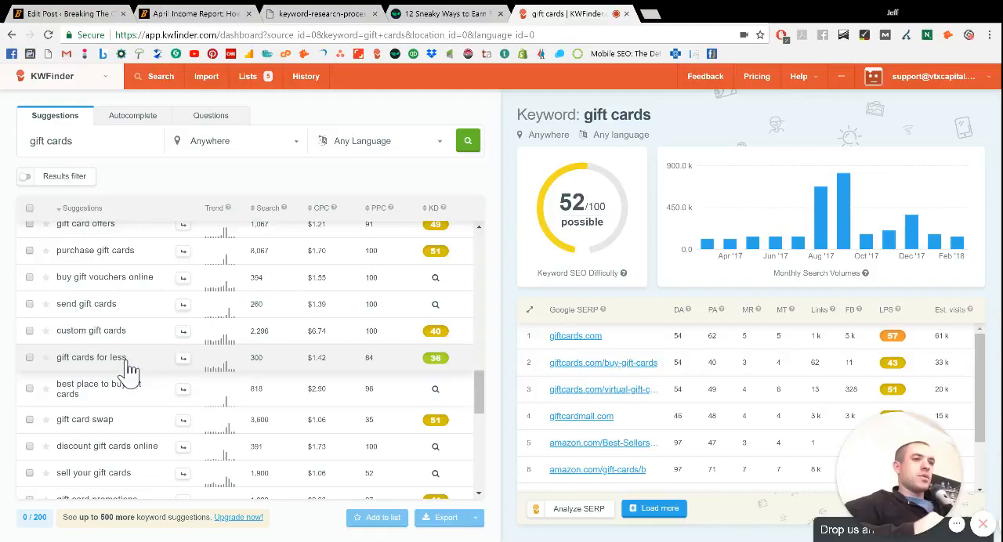
{"action": "mouse_move", "coordinate": [257, 376]}
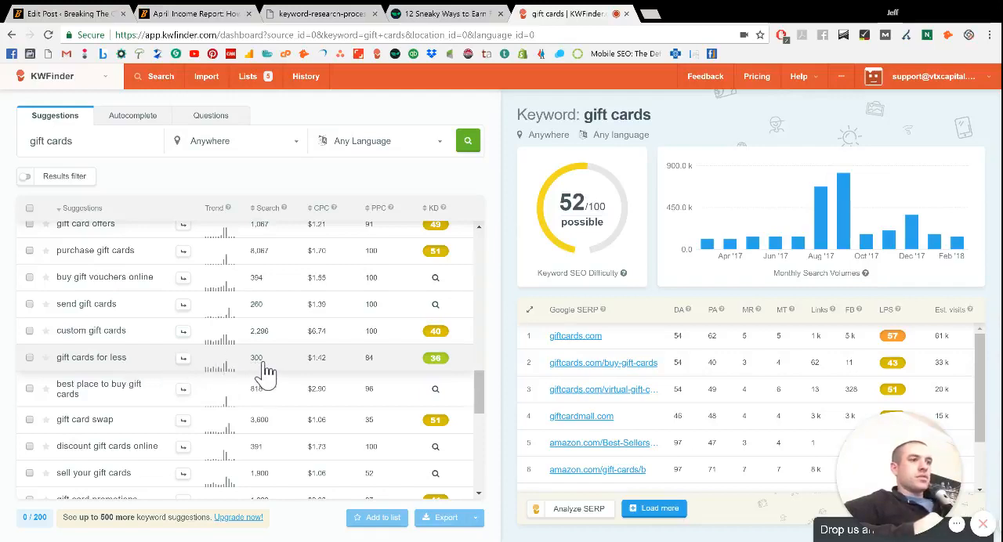
{"action": "mouse_move", "coordinate": [211, 376]}
{"action": "type", "text": "free "}
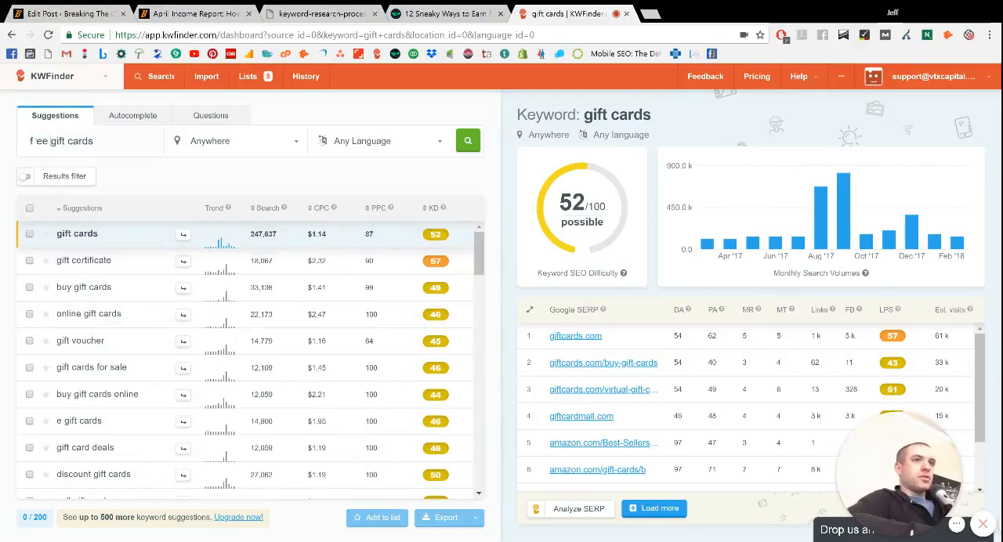
- Run the 'free gift cards' search and scroll through its suggestions list
{"action": "left_click", "coordinate": [467, 140]}
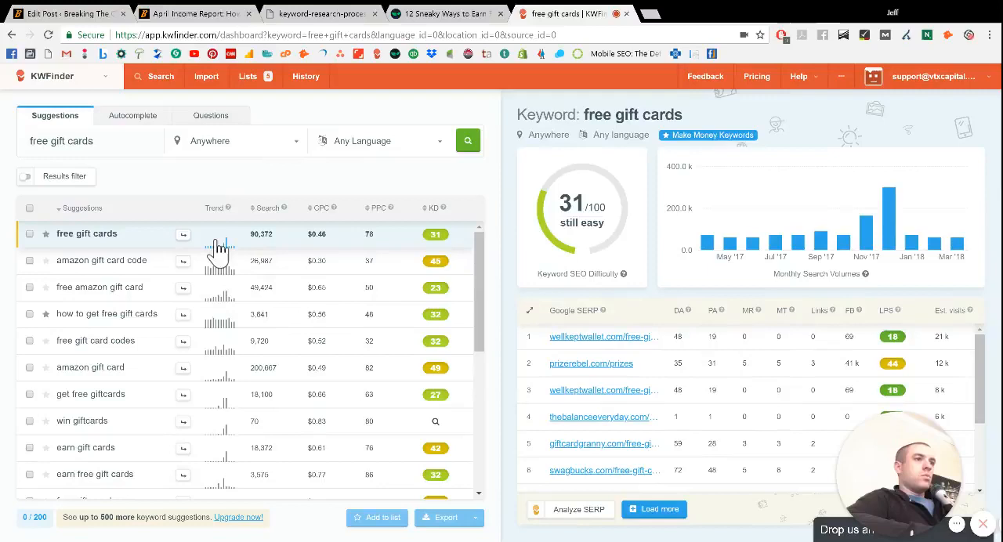
{"action": "mouse_move", "coordinate": [275, 247]}
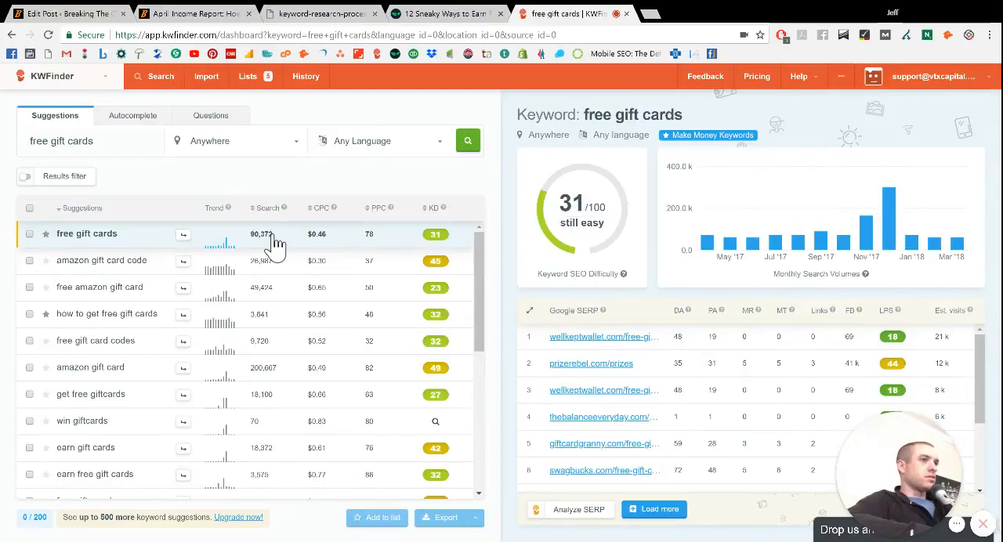
{"action": "mouse_move", "coordinate": [450, 247]}
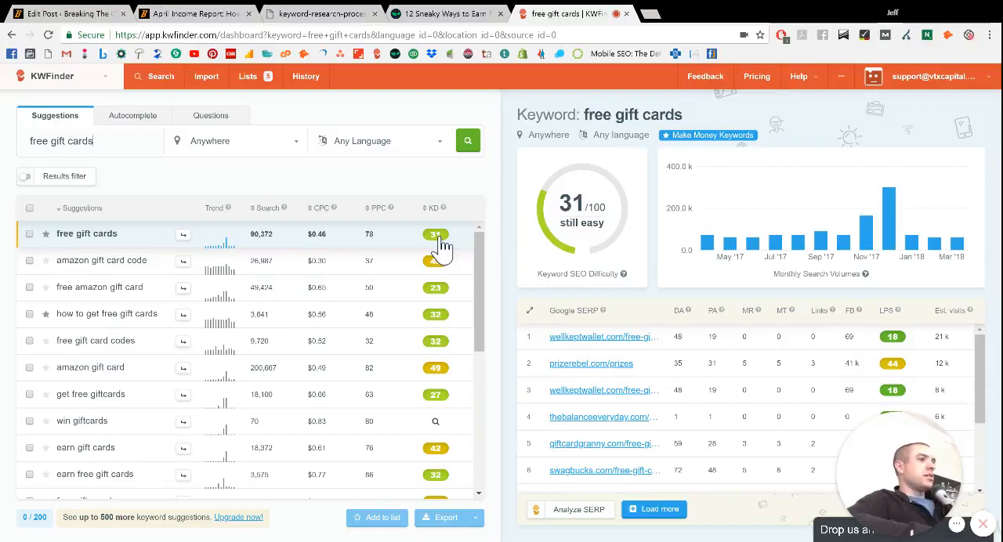
{"action": "mouse_move", "coordinate": [196, 387]}
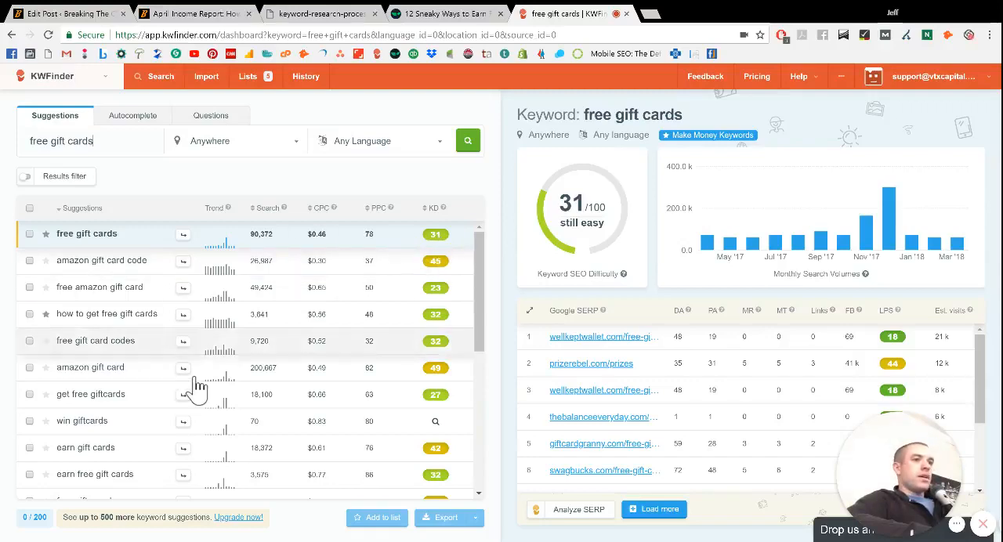
{"action": "scroll", "scroll_direction": "down", "scroll_amount": 3}
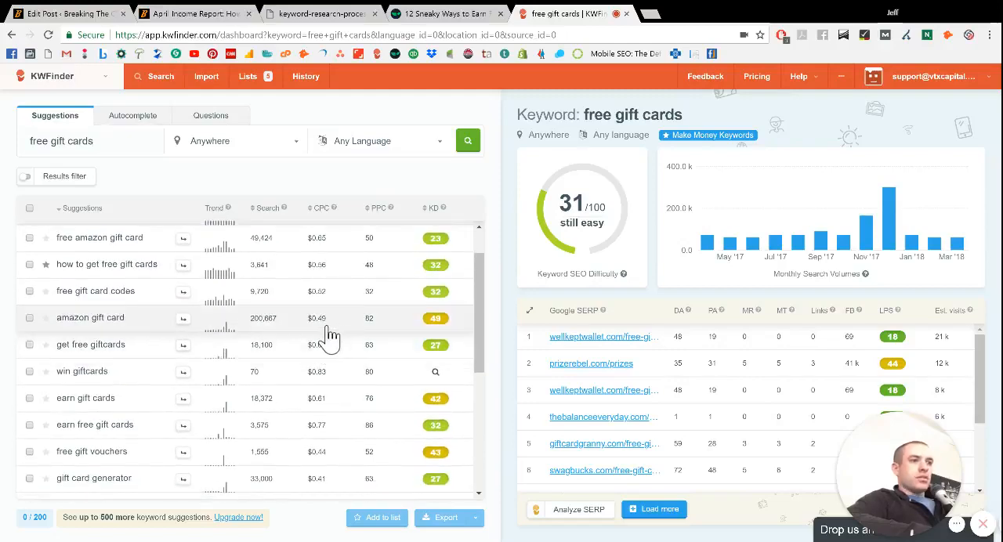
{"action": "mouse_move", "coordinate": [149, 356]}
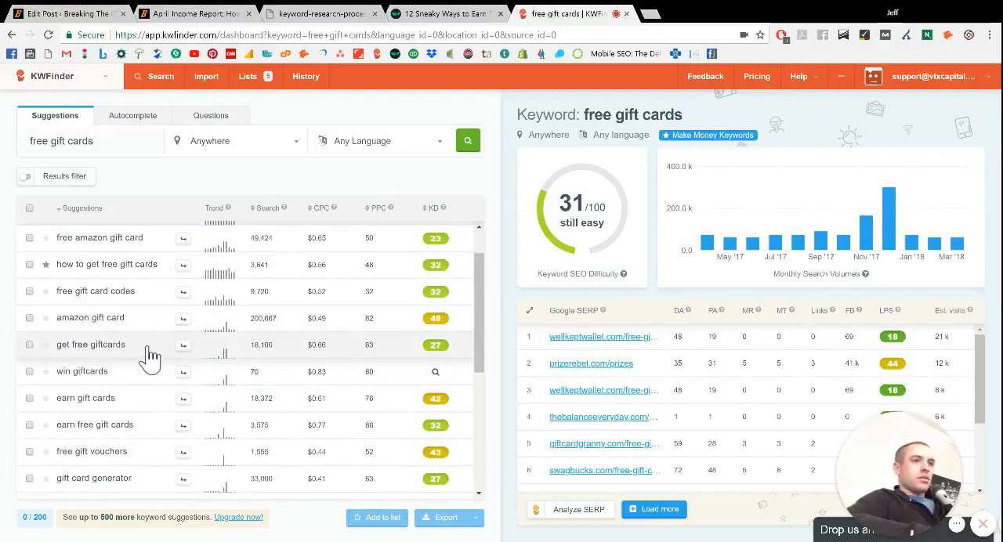
{"action": "mouse_move", "coordinate": [277, 359]}
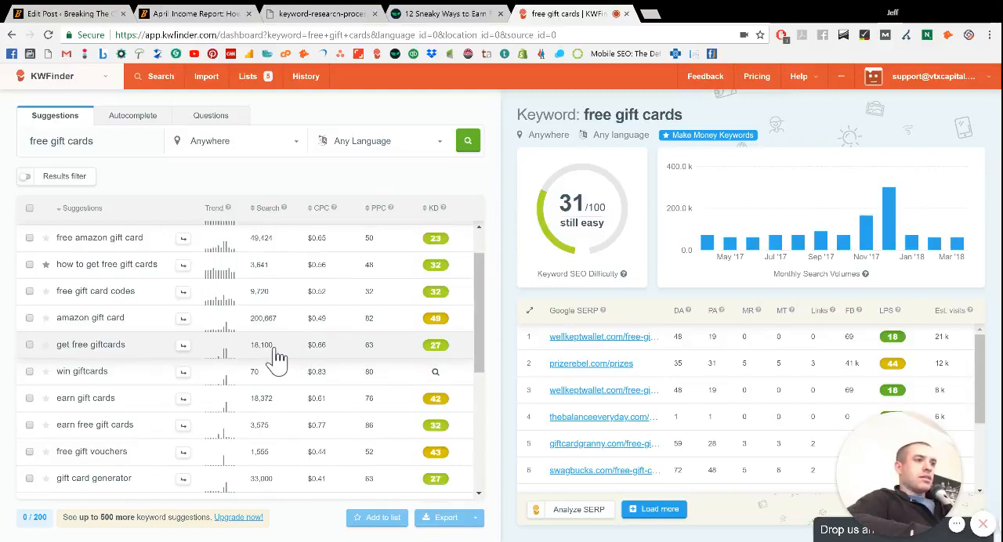
{"action": "mouse_move", "coordinate": [202, 399]}
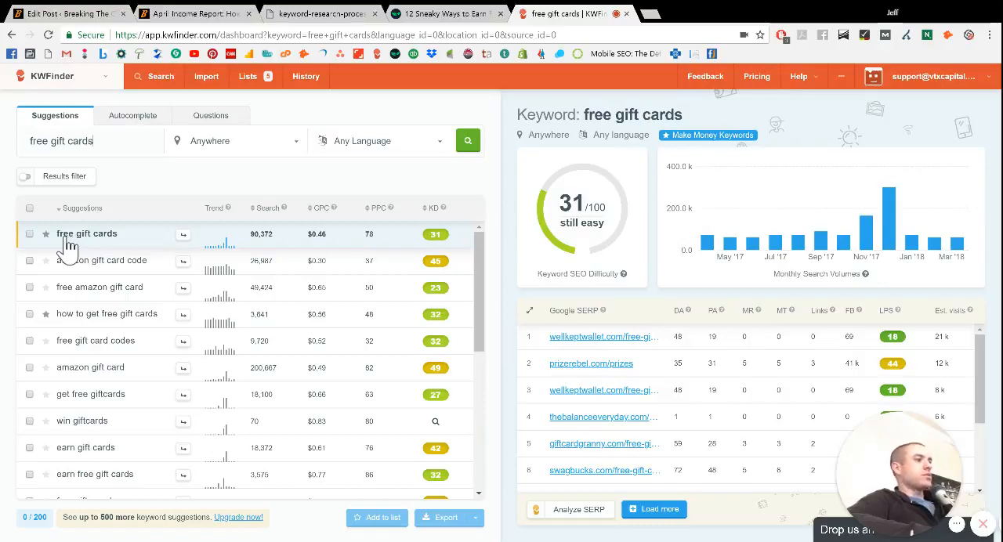
{"action": "mouse_move", "coordinate": [249, 265]}
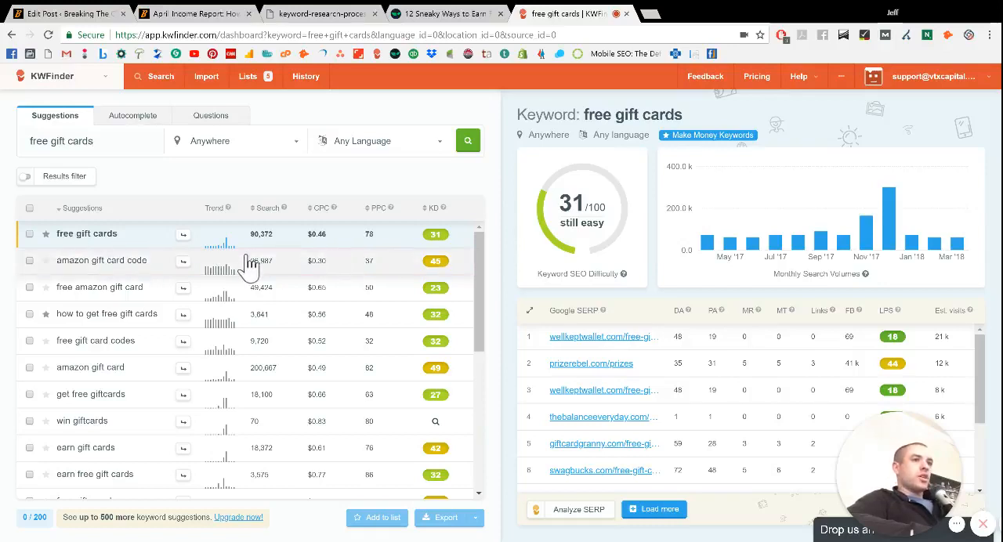
{"action": "mouse_move", "coordinate": [118, 242]}
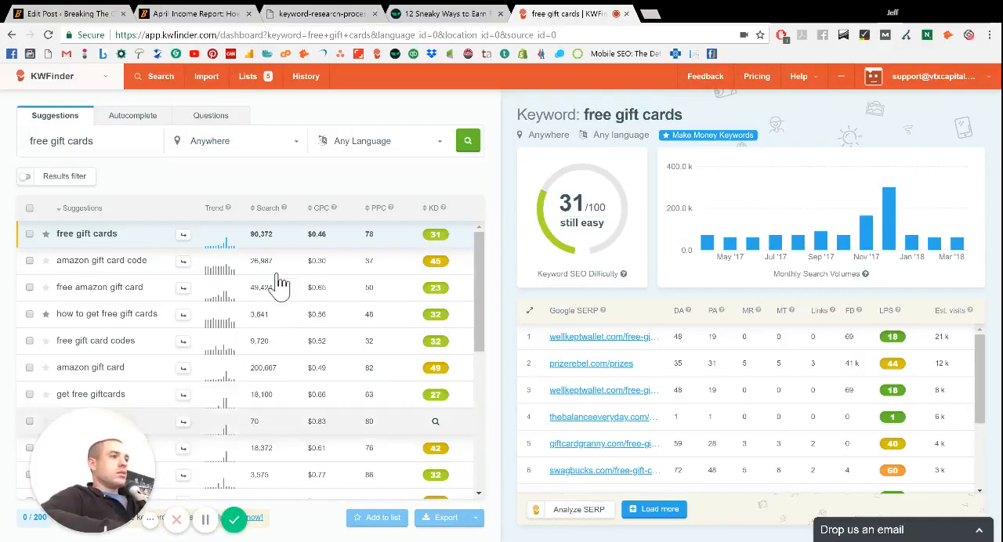
{"action": "mouse_move", "coordinate": [669, 151]}
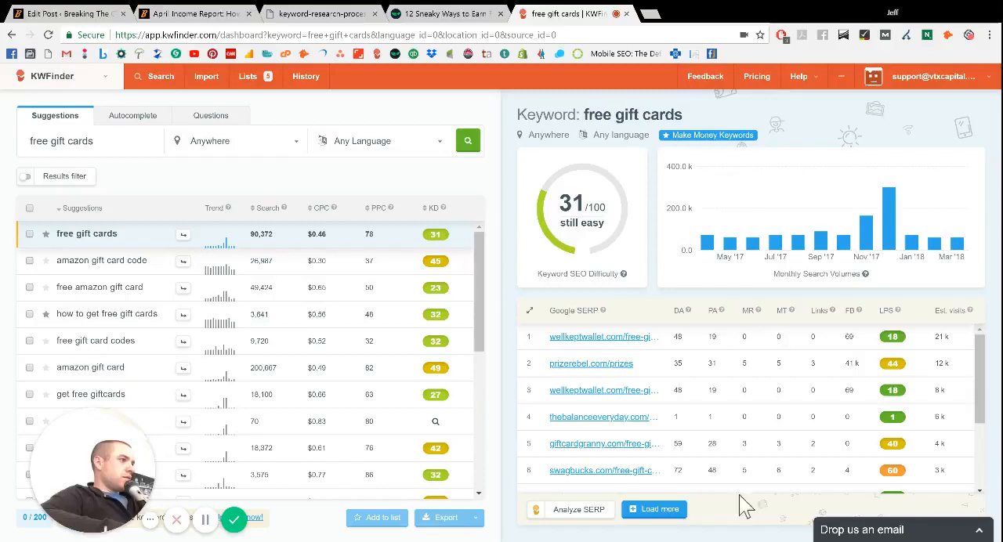
{"action": "mouse_move", "coordinate": [580, 235]}
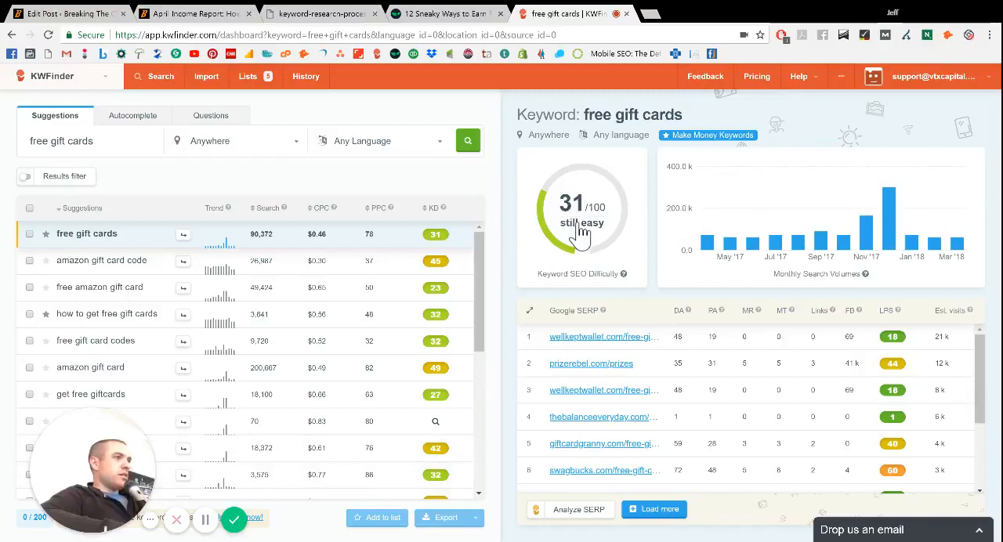
{"action": "mouse_move", "coordinate": [721, 243]}
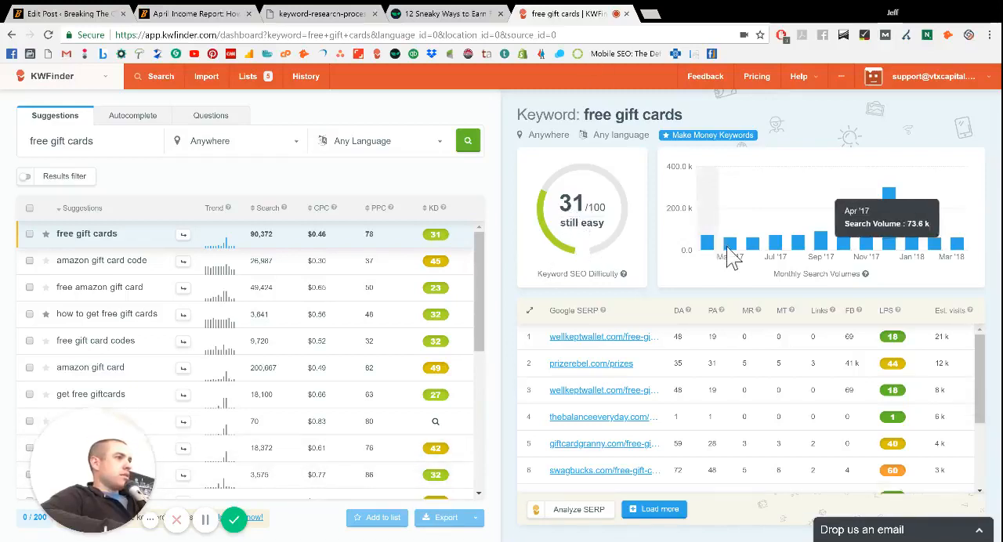
{"action": "mouse_move", "coordinate": [889, 243]}
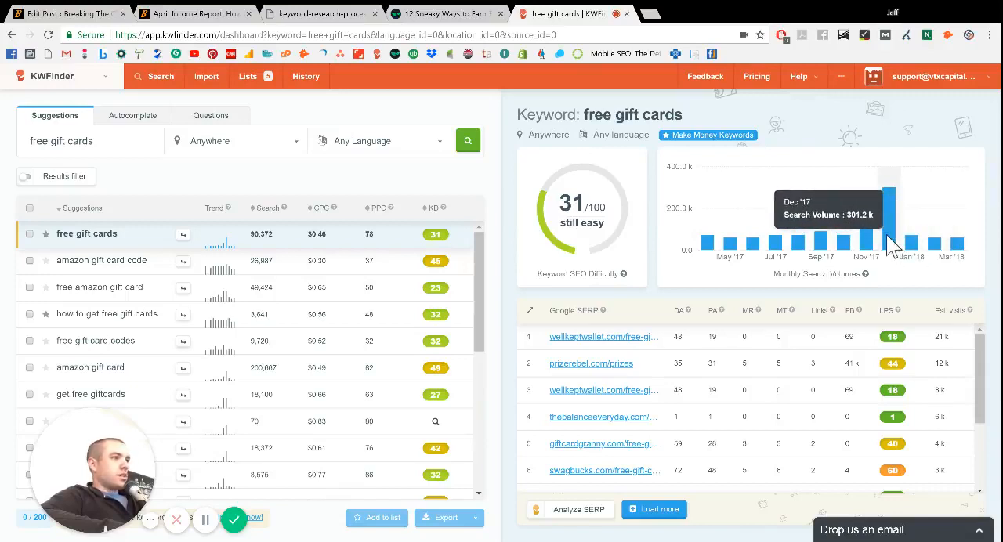
{"action": "mouse_move", "coordinate": [897, 212]}
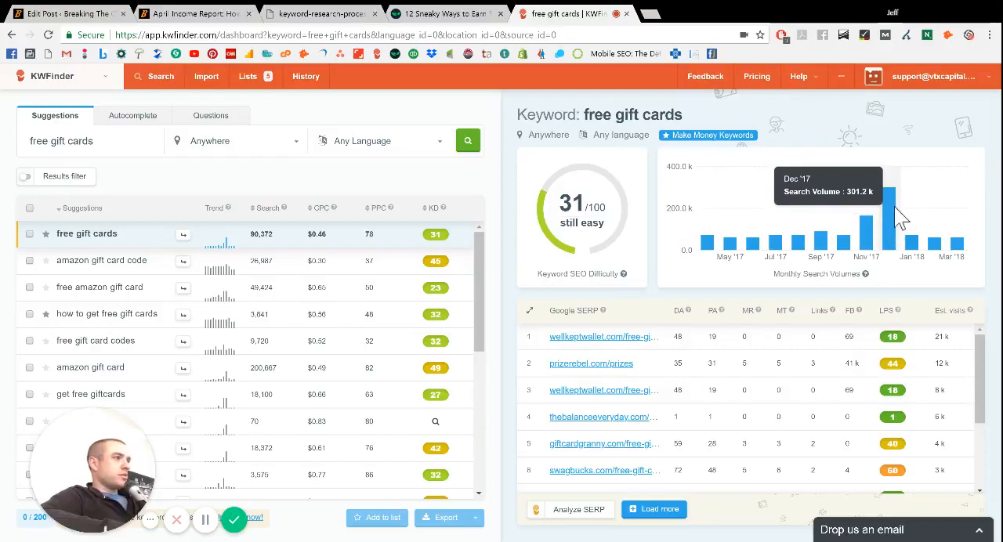
{"action": "mouse_move", "coordinate": [791, 227]}
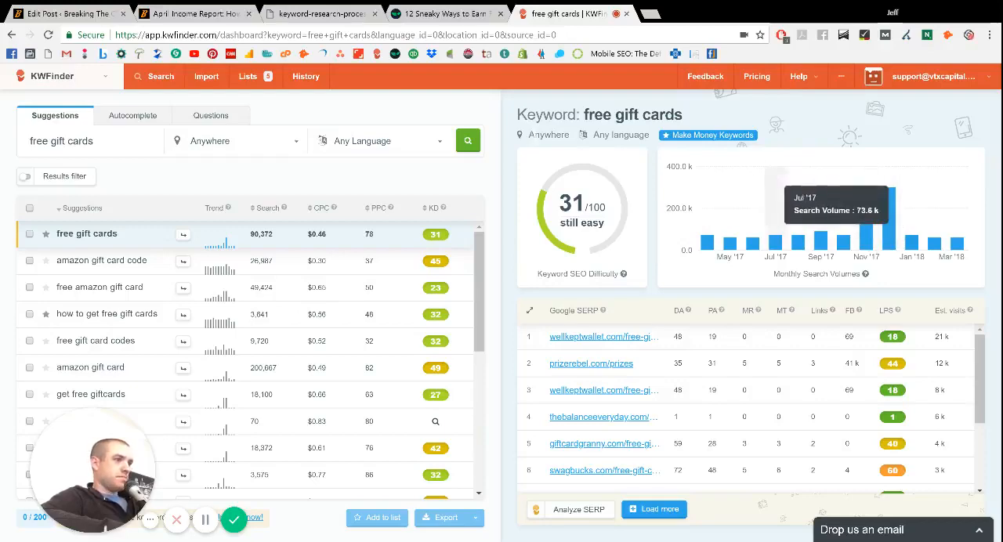
{"action": "mouse_move", "coordinate": [729, 368]}
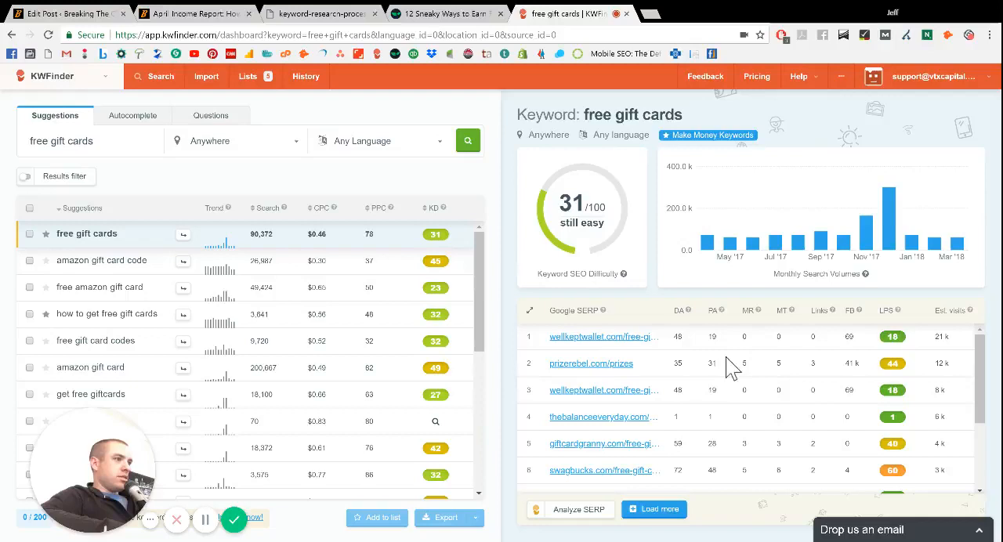
{"action": "mouse_move", "coordinate": [599, 364]}
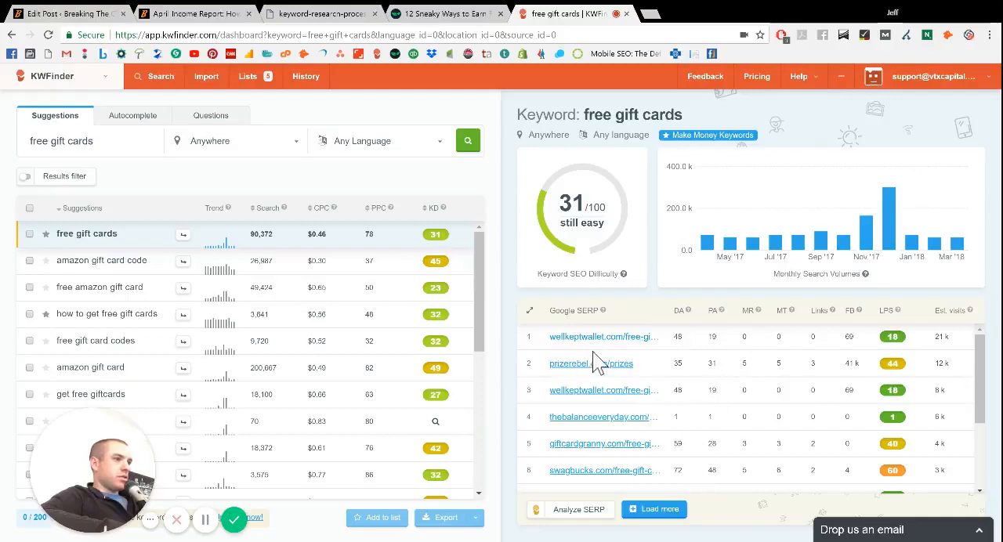
{"action": "mouse_move", "coordinate": [827, 341]}
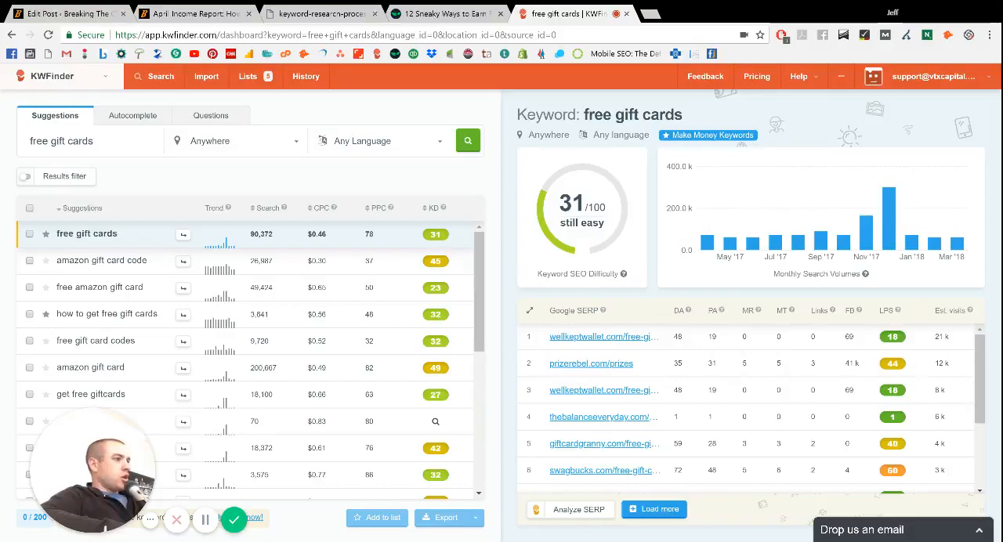
{"action": "mouse_move", "coordinate": [713, 337]}
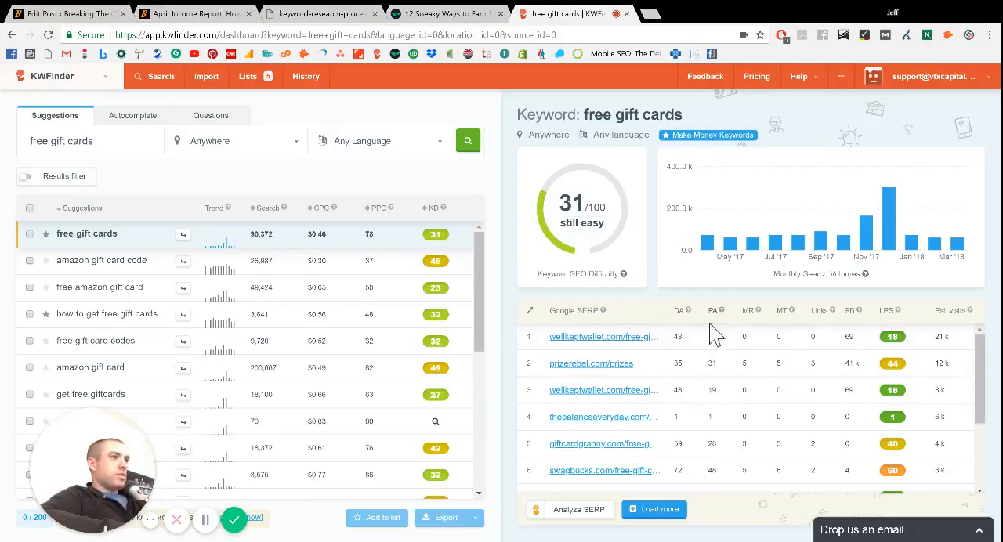
- Switch to the DollarSprout free gift cards article tab
{"action": "left_click", "coordinate": [446, 14]}
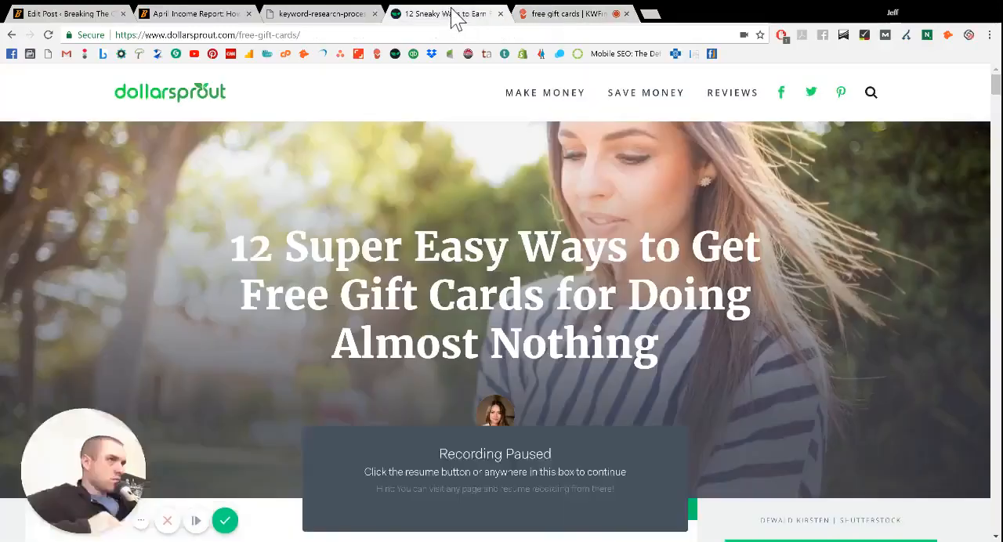
- Highlight 'Free Gift Cards' in the article headline and scroll to the opening text
{"action": "left_click", "coordinate": [225, 519]}
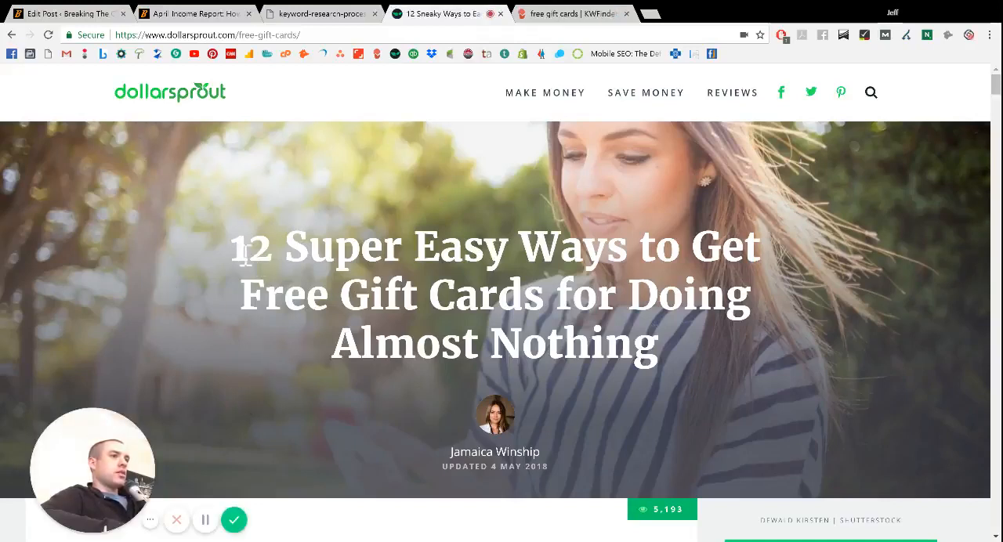
{"action": "mouse_move", "coordinate": [858, 320]}
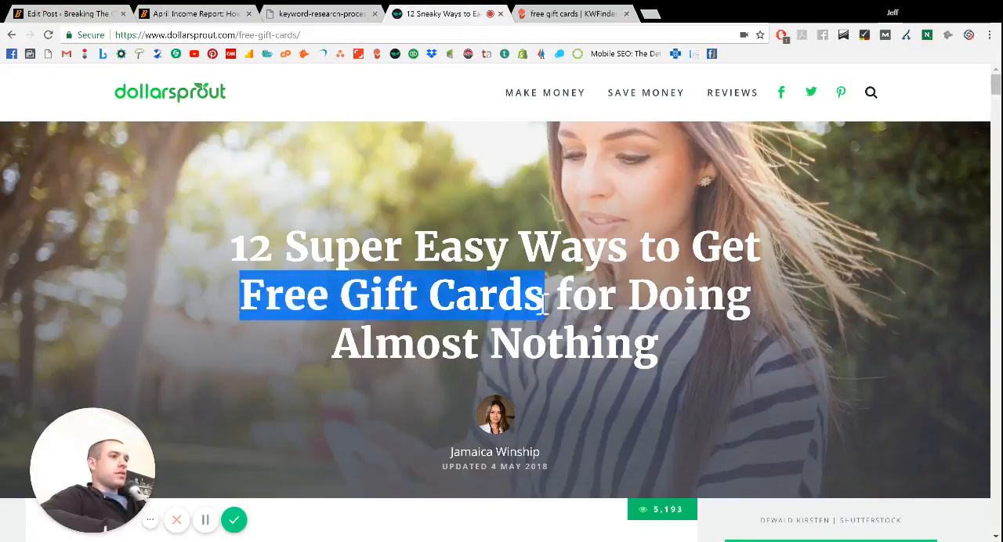
{"action": "mouse_move", "coordinate": [786, 339]}
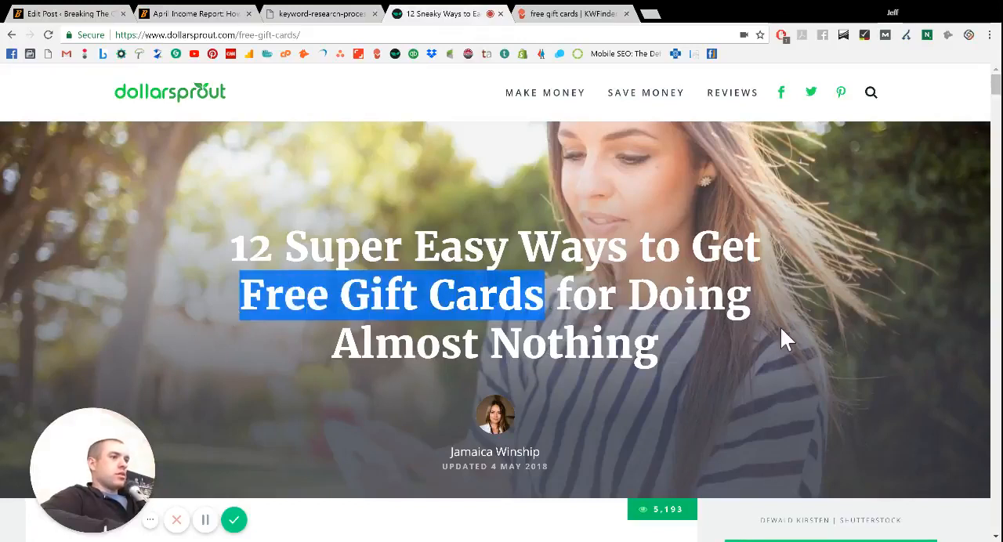
{"action": "scroll", "scroll_direction": "down", "scroll_amount": 3}
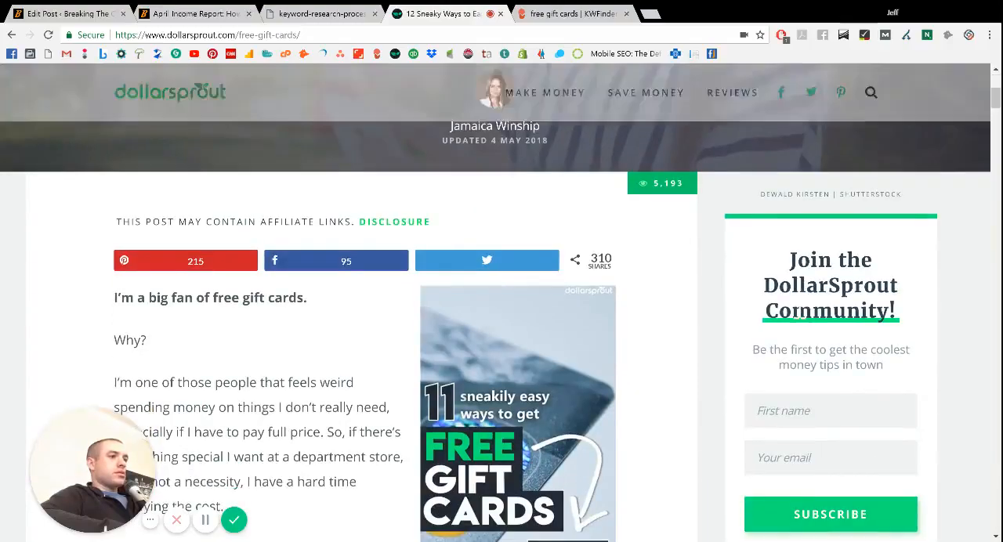
- Highlight 'free gift cards' in the article's opening sentence
{"action": "scroll", "scroll_direction": "down", "scroll_amount": 3}
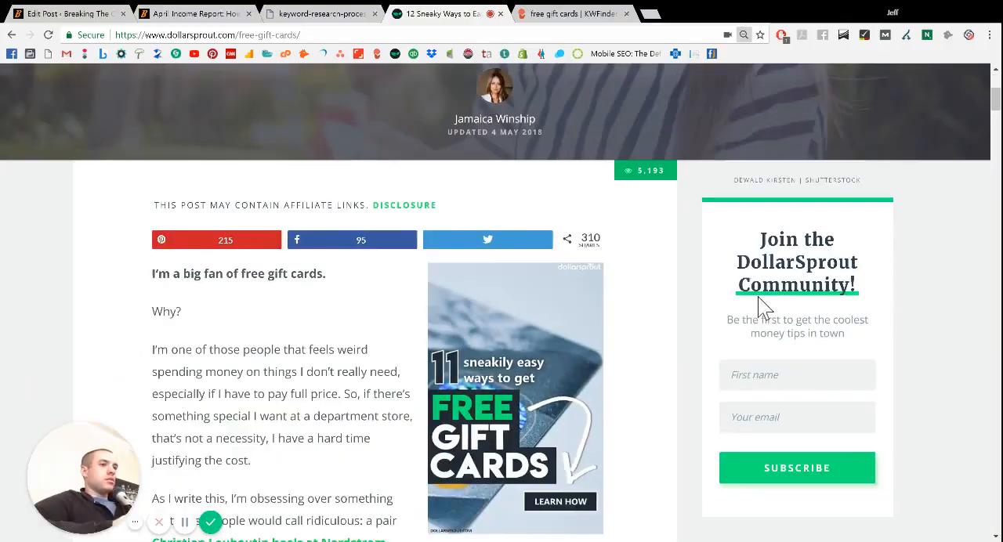
{"action": "scroll", "scroll_direction": "down", "scroll_amount": 3}
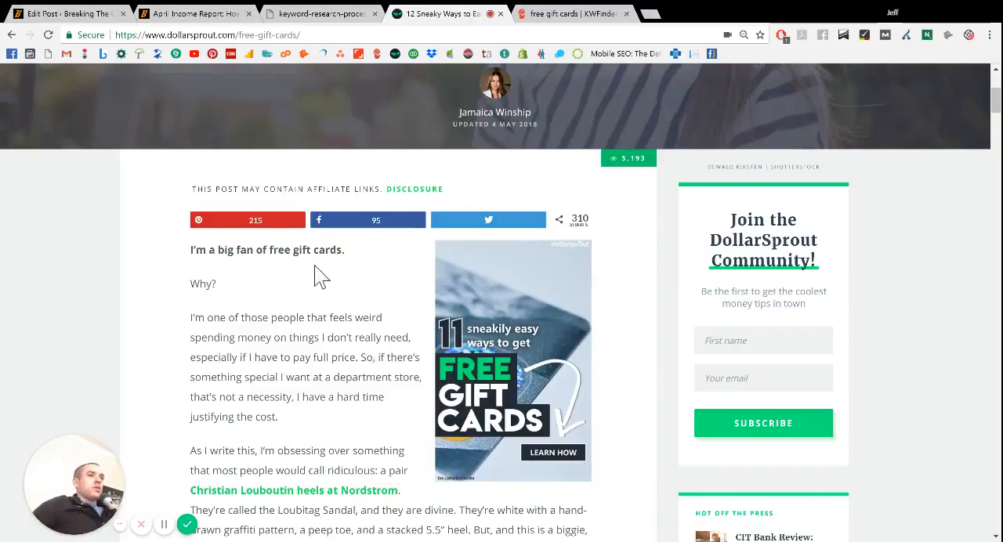
{"action": "double_click", "coordinate": [306, 249]}
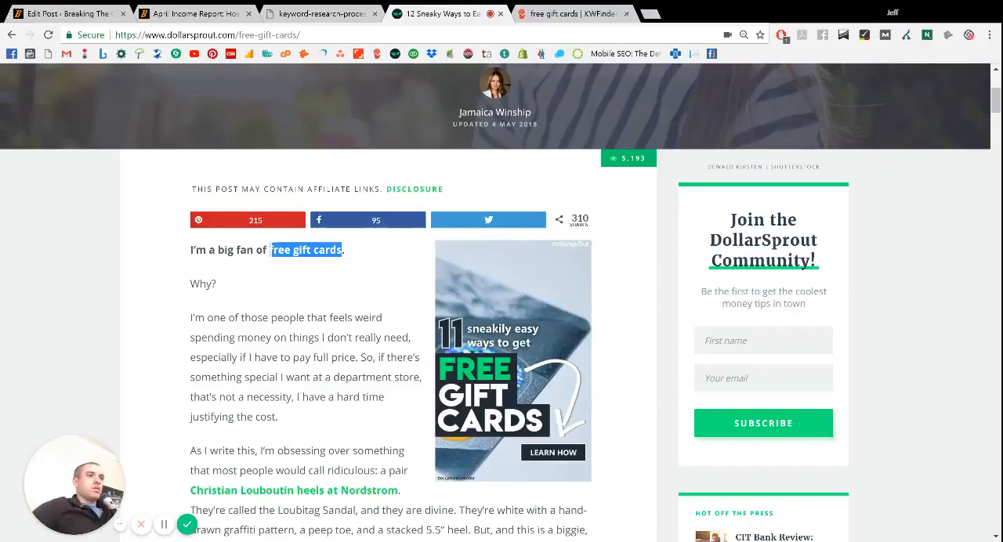
- Read down into section 1 on survey sites, reaching Survey Junkie and Vindale Research
{"action": "scroll", "scroll_direction": "down", "scroll_amount": 3}
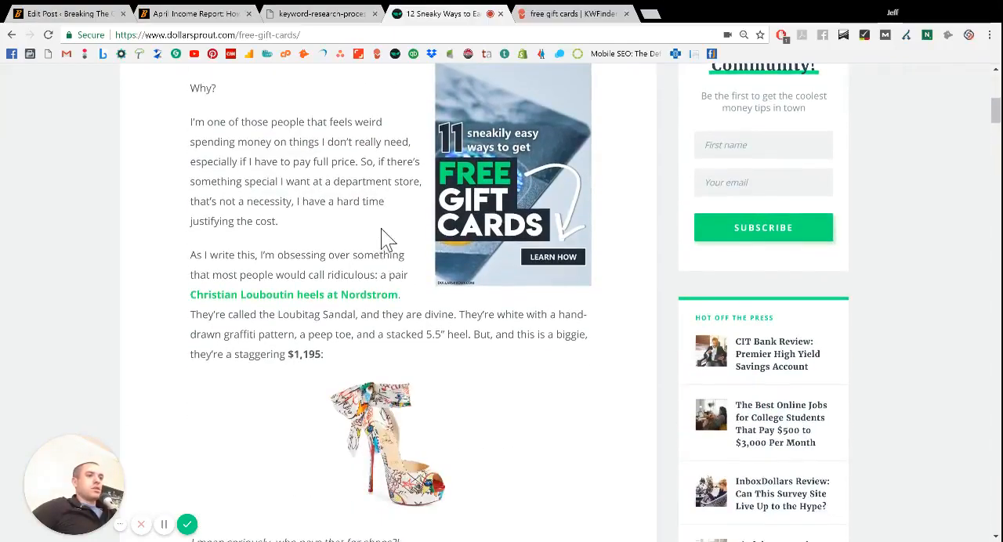
{"action": "scroll", "scroll_direction": "down", "scroll_amount": 3}
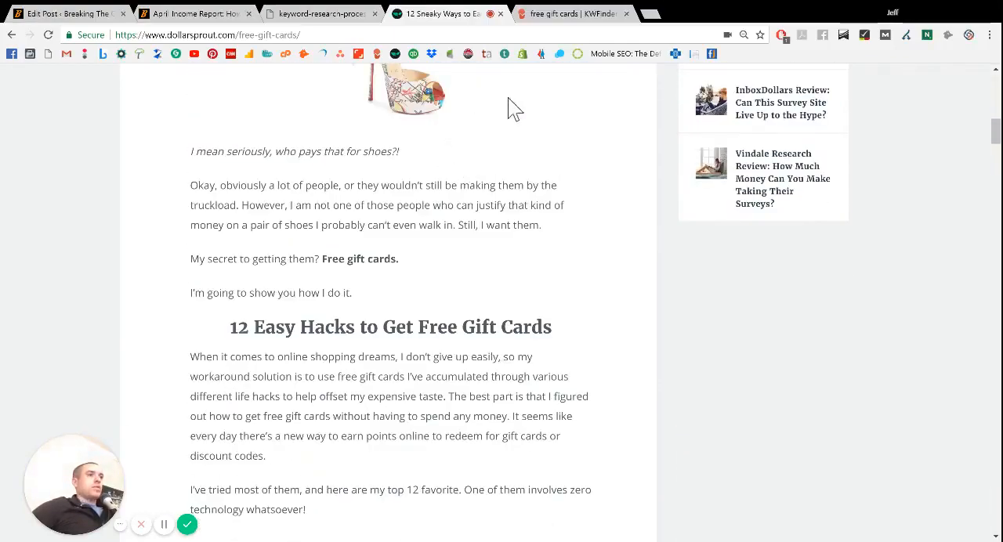
{"action": "mouse_move", "coordinate": [227, 298]}
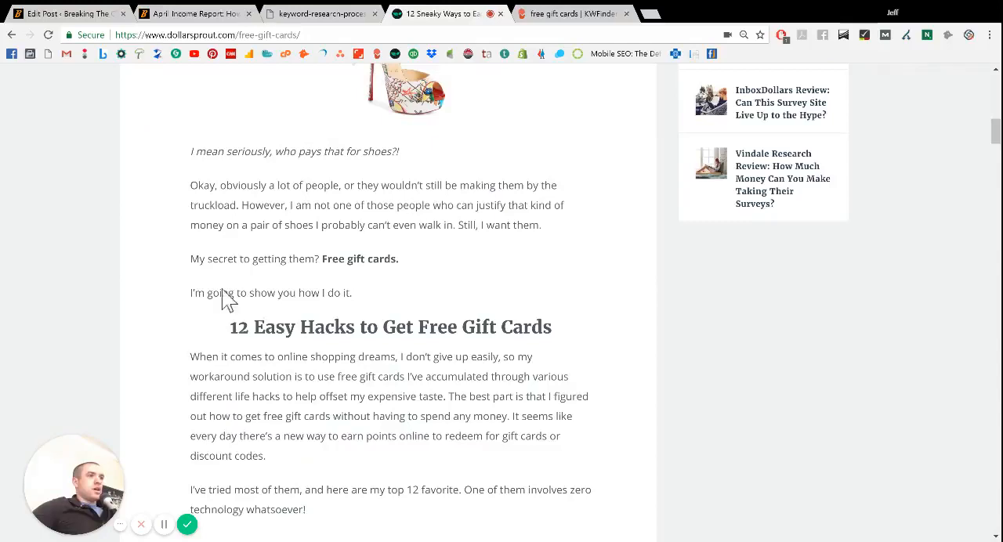
{"action": "mouse_move", "coordinate": [389, 282]}
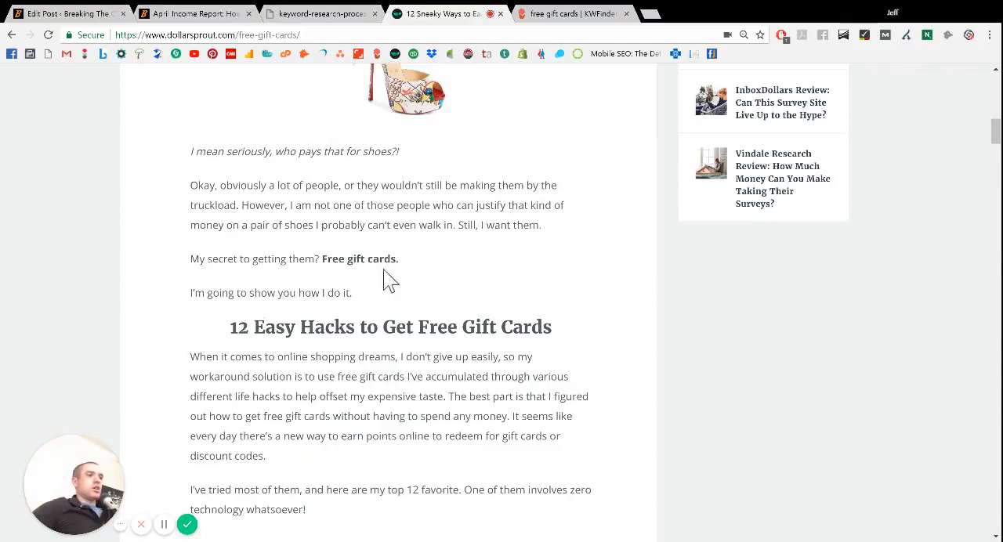
{"action": "mouse_move", "coordinate": [558, 338]}
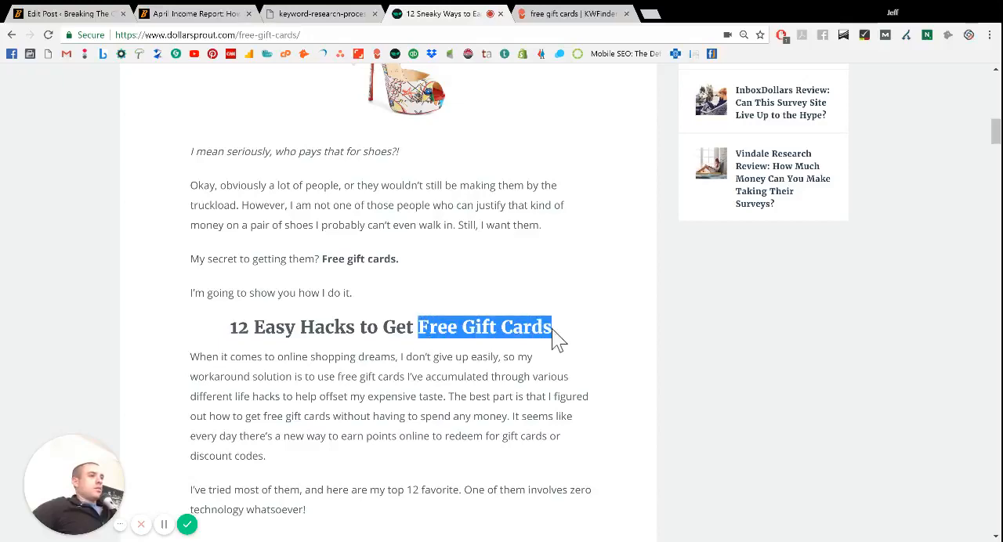
{"action": "scroll", "scroll_direction": "down", "scroll_amount": 3}
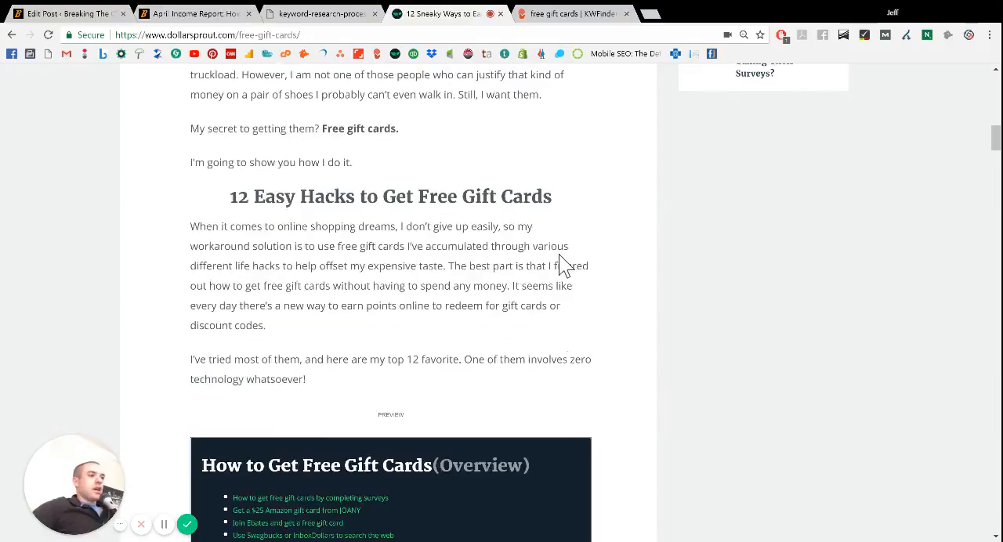
{"action": "scroll", "scroll_direction": "down", "scroll_amount": 3}
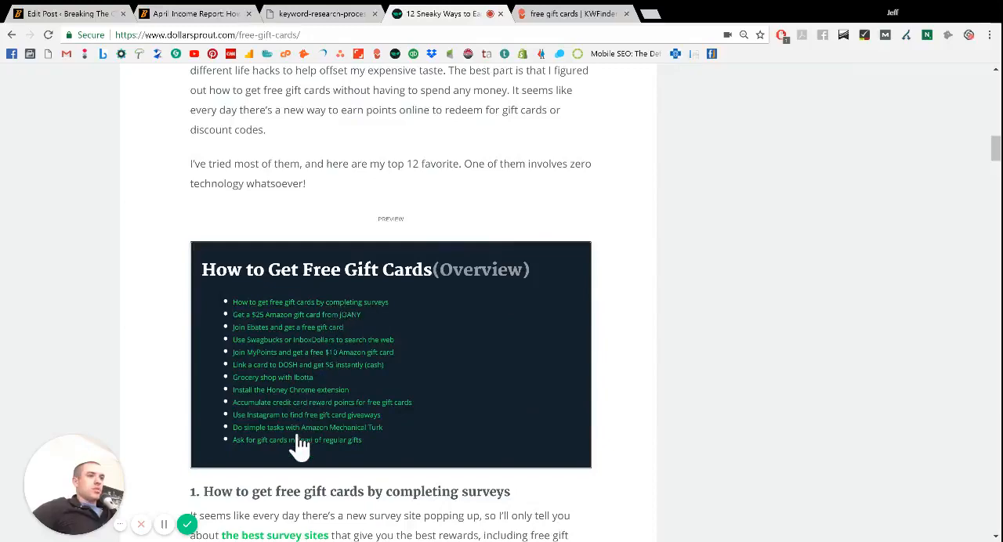
{"action": "mouse_move", "coordinate": [314, 278]}
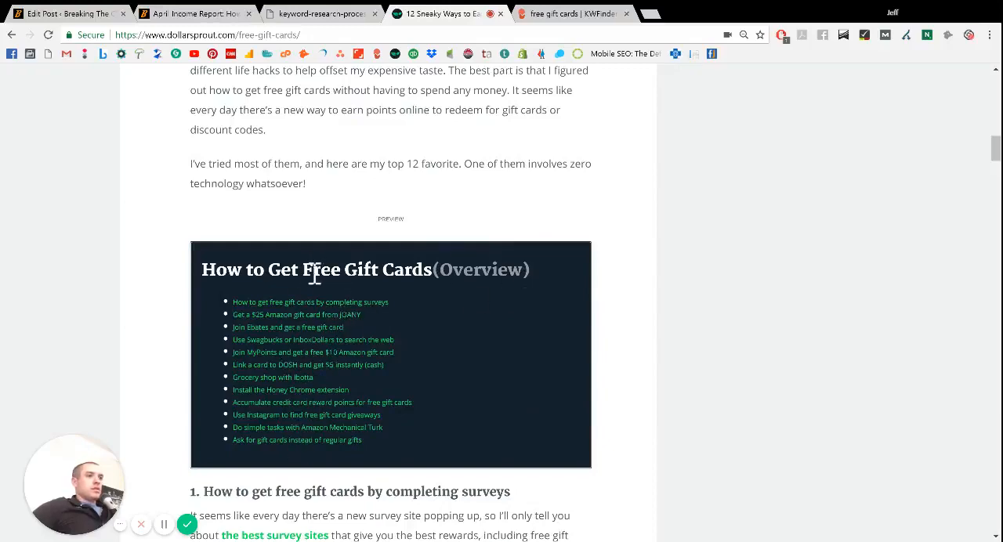
{"action": "scroll", "scroll_direction": "down", "scroll_amount": 3}
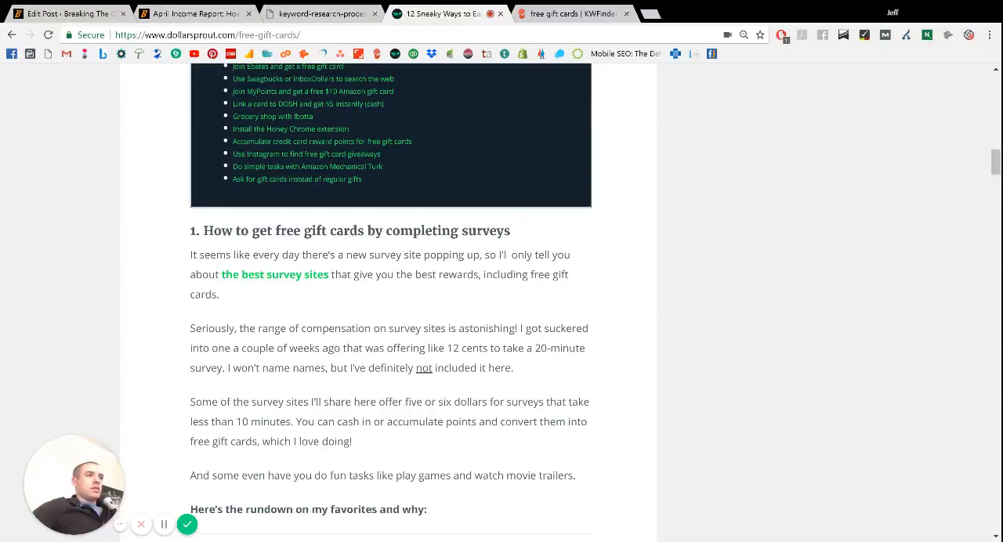
{"action": "scroll", "scroll_direction": "down", "scroll_amount": 3}
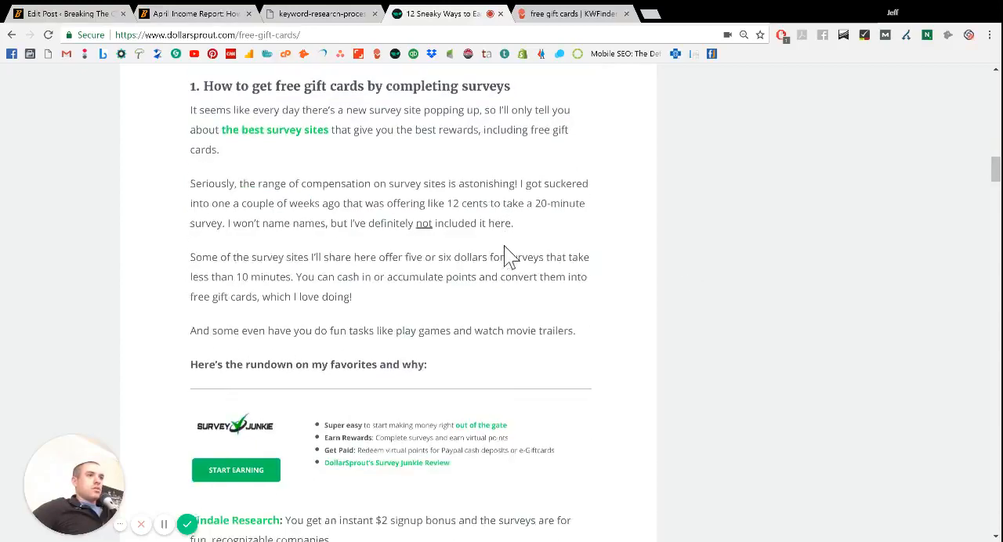
{"action": "scroll", "scroll_direction": "up", "scroll_amount": 3}
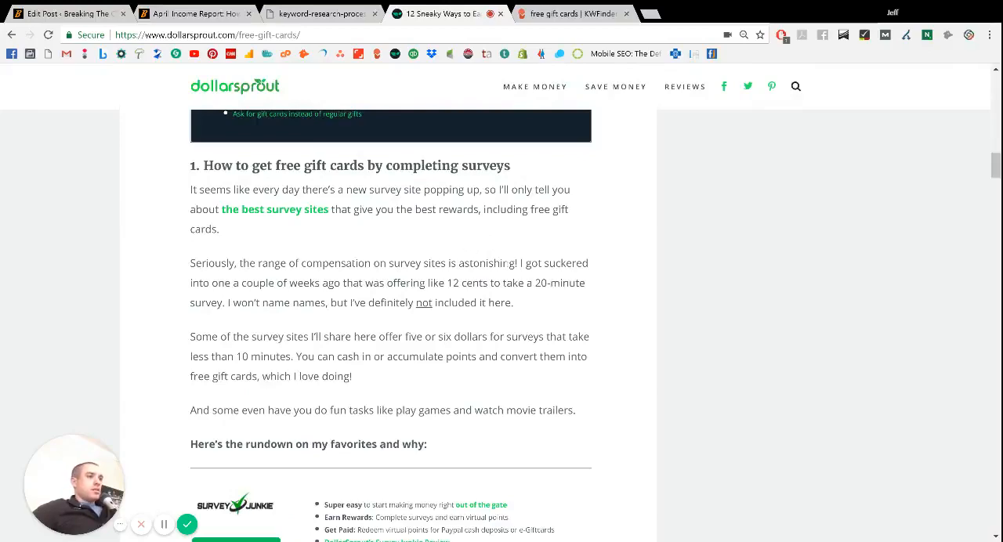
{"action": "scroll", "scroll_direction": "down", "scroll_amount": 3}
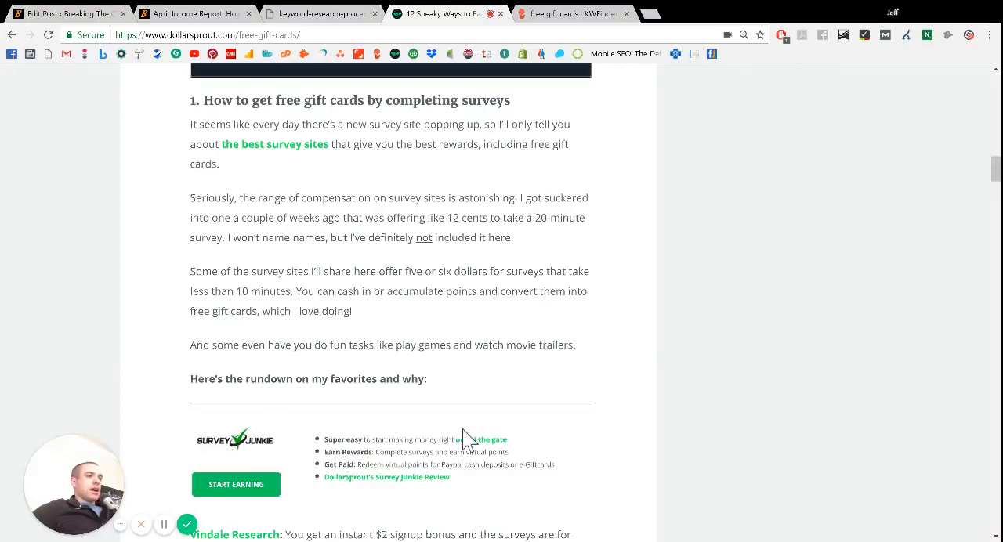
{"action": "mouse_move", "coordinate": [461, 419]}
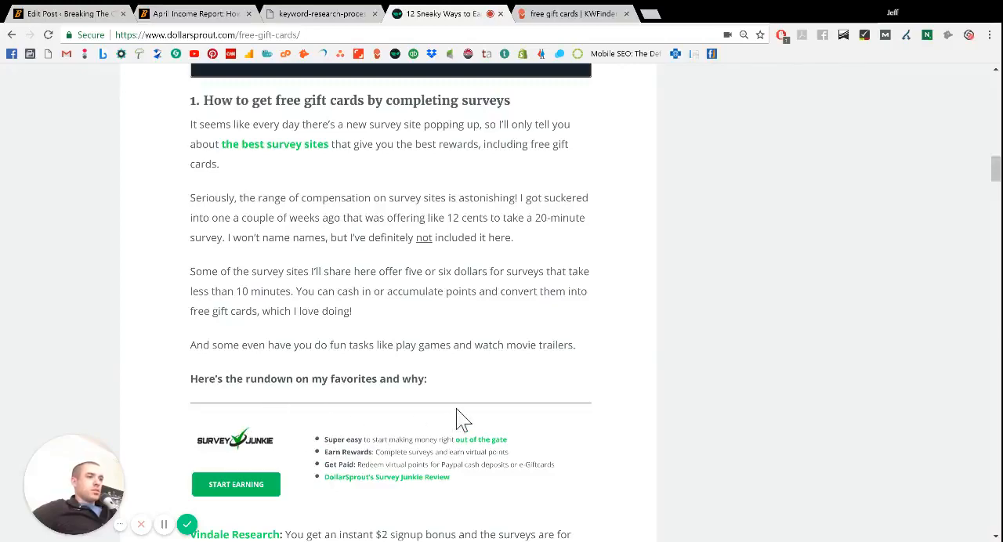
{"action": "scroll", "scroll_direction": "down", "scroll_amount": 3}
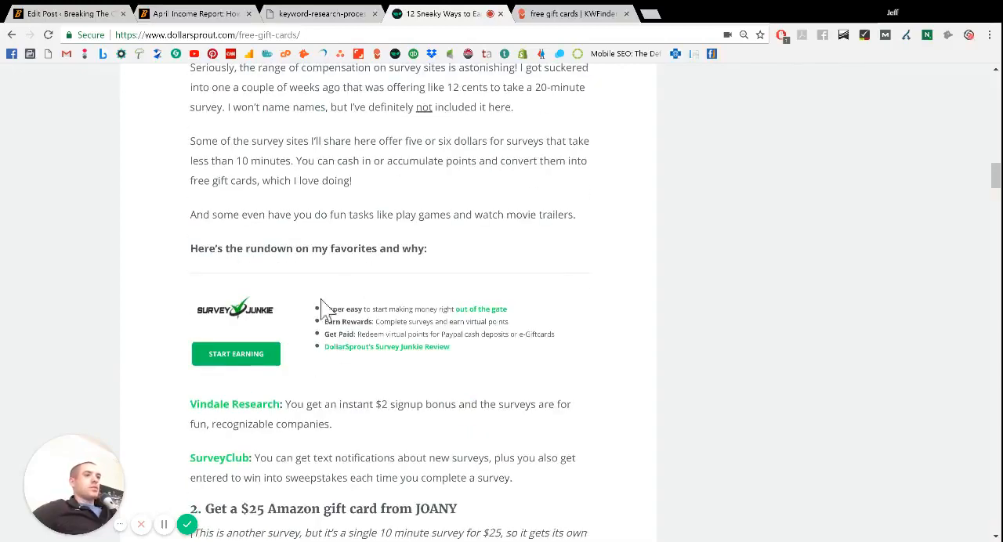
{"action": "scroll", "scroll_direction": "down", "scroll_amount": 3}
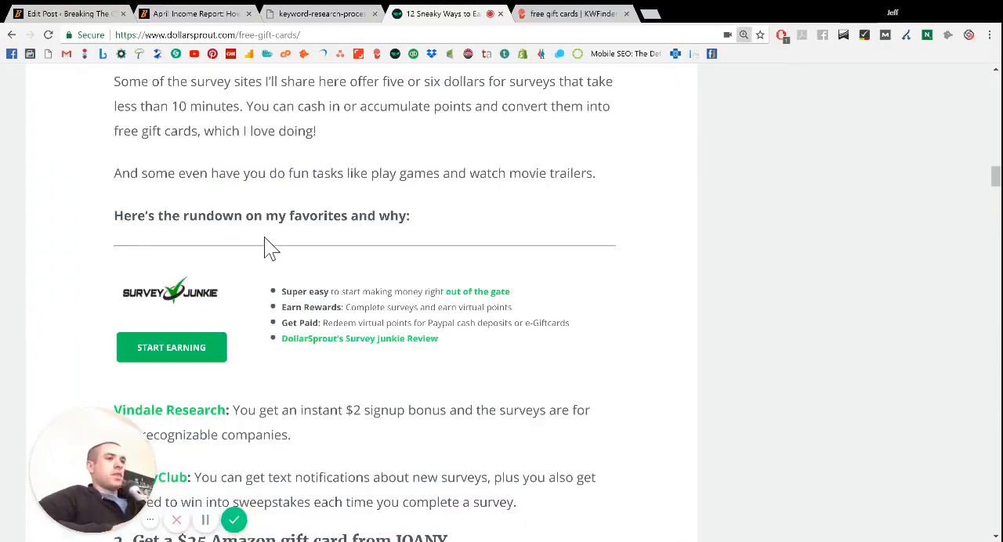
- Select a passage and keep reading further down the DollarSprout article
{"action": "scroll", "scroll_direction": "down", "scroll_amount": 3}
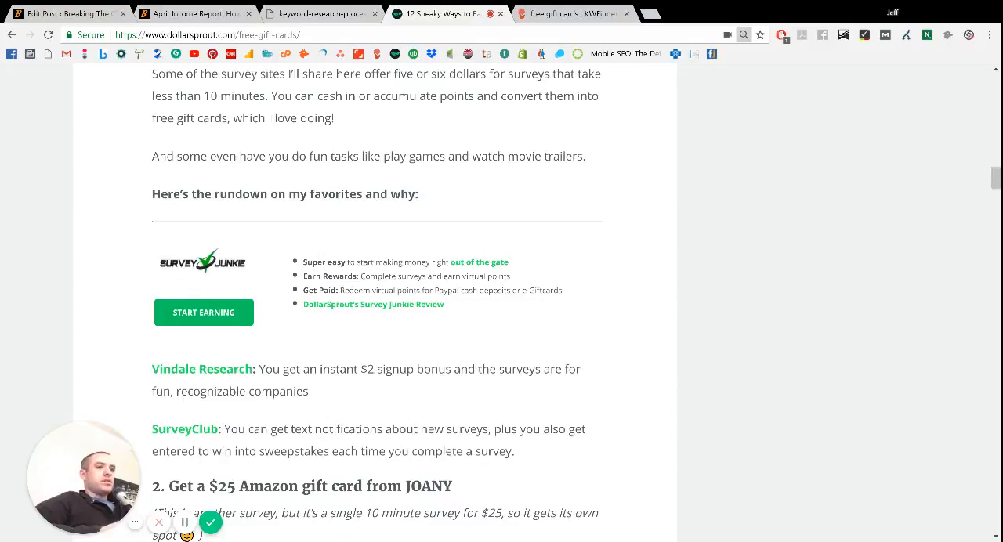
{"action": "left_click_drag", "start_coordinate": [84, 477], "coordinate": [569, 453]}
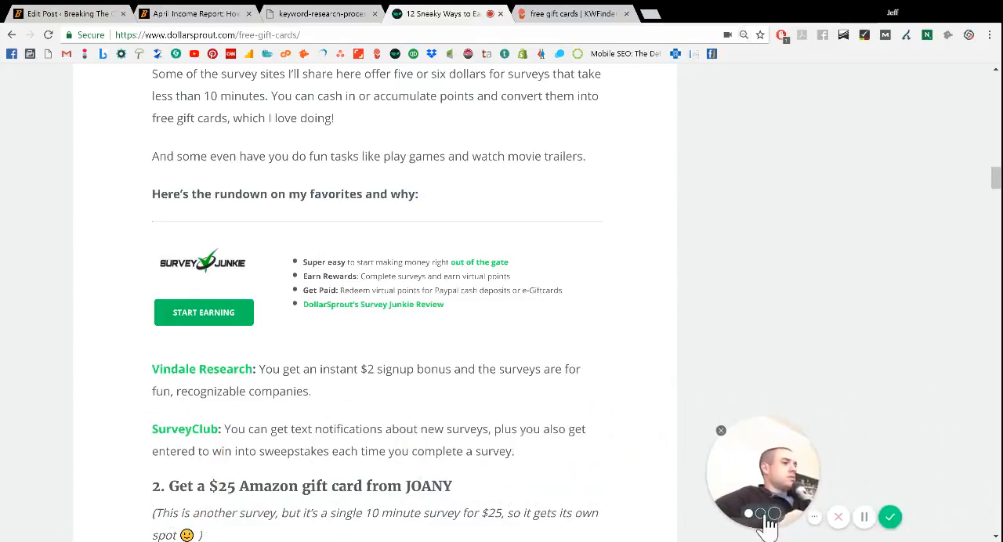
{"action": "scroll", "scroll_direction": "down", "scroll_amount": 3}
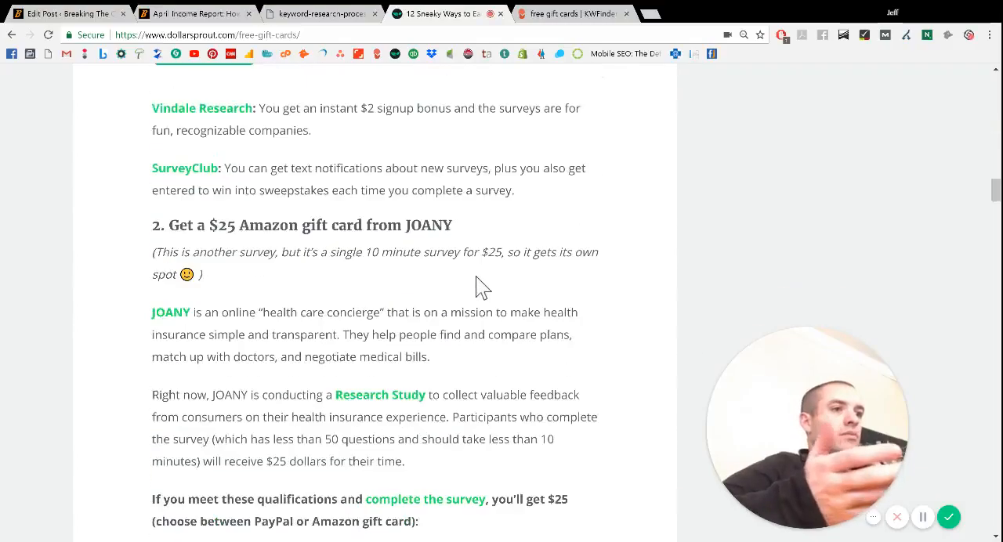
{"action": "scroll", "scroll_direction": "down", "scroll_amount": 3}
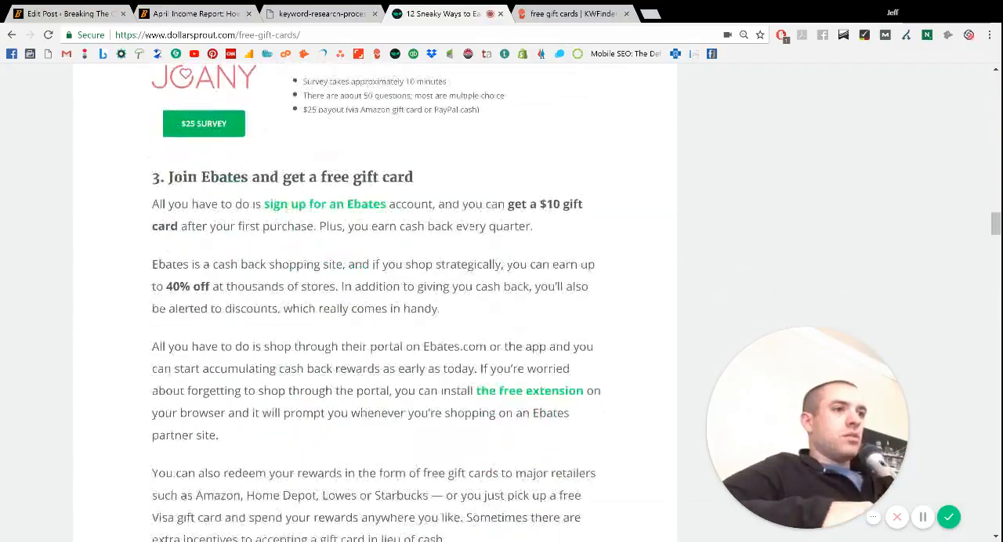
{"action": "scroll", "scroll_direction": "down", "scroll_amount": 3}
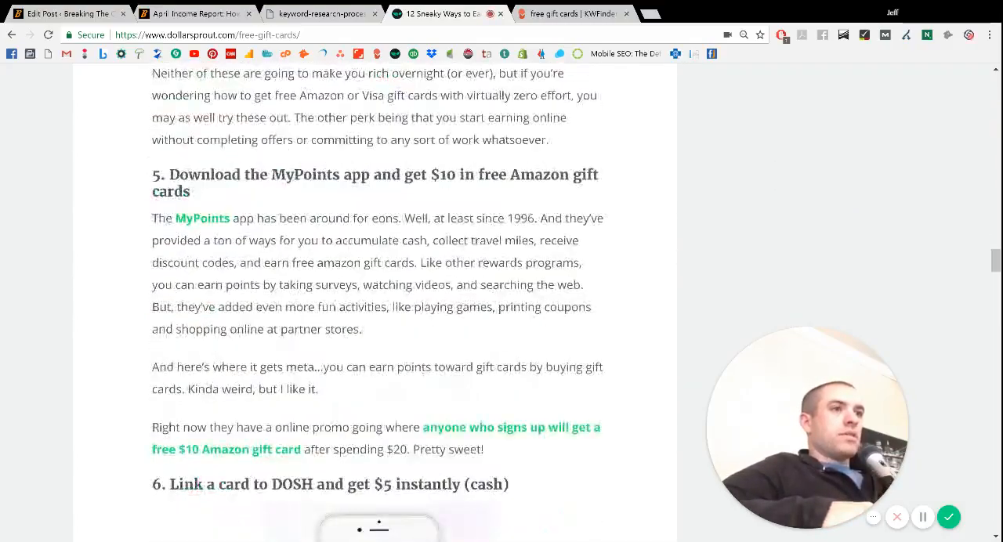
{"action": "scroll", "scroll_direction": "down", "scroll_amount": 3}
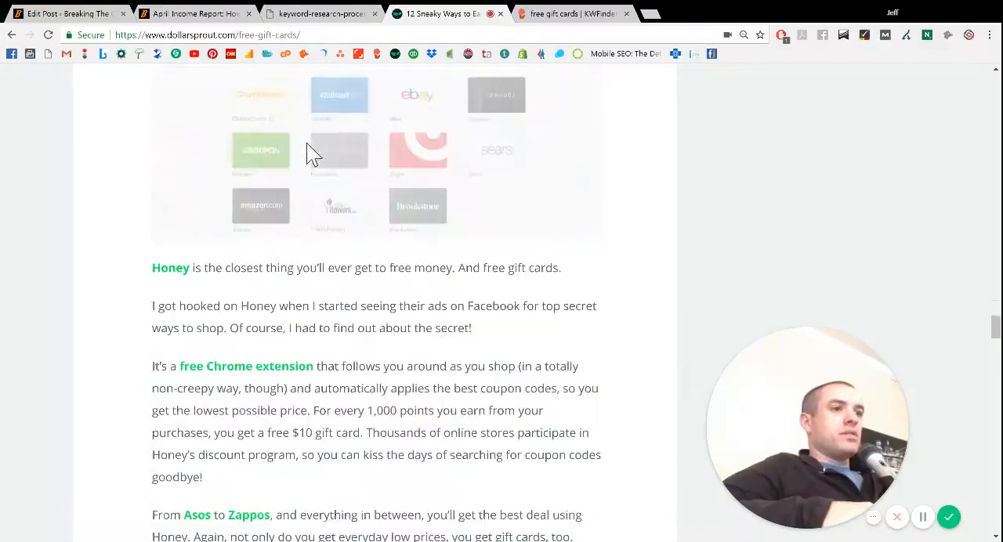
{"action": "scroll", "scroll_direction": "down", "scroll_amount": 3}
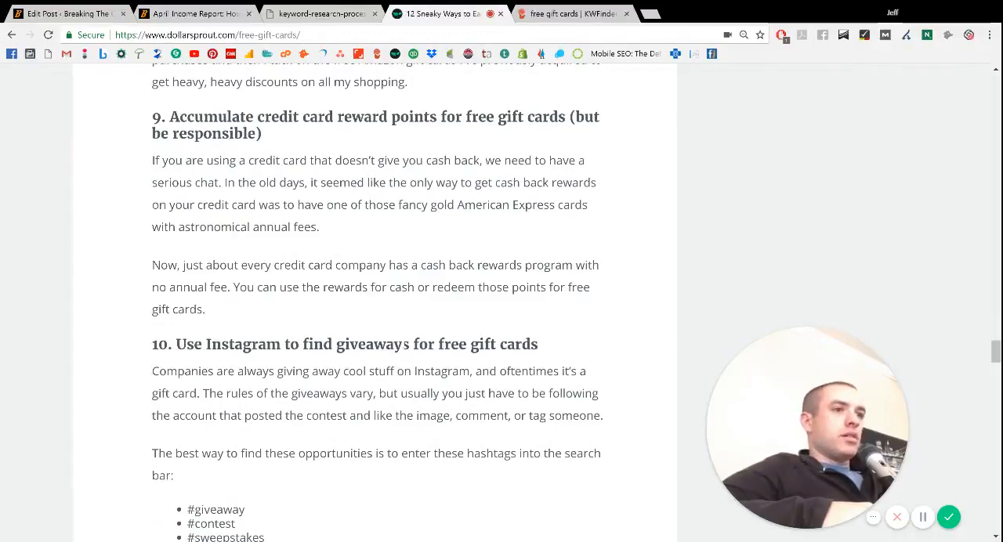
- Reach the article's closing section, then return to KWFinder's free gift cards results
{"action": "scroll", "scroll_direction": "down", "scroll_amount": 3}
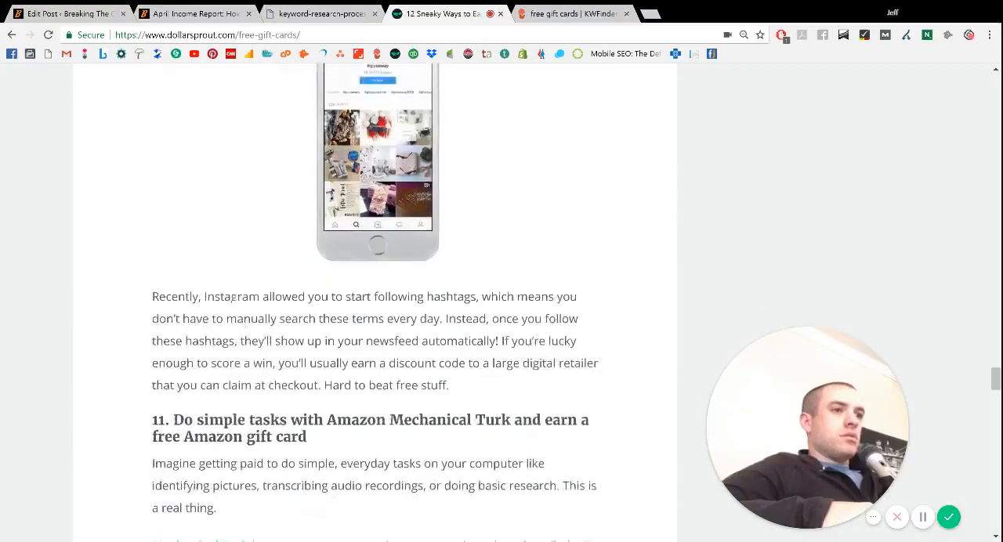
{"action": "scroll", "scroll_direction": "down", "scroll_amount": 3}
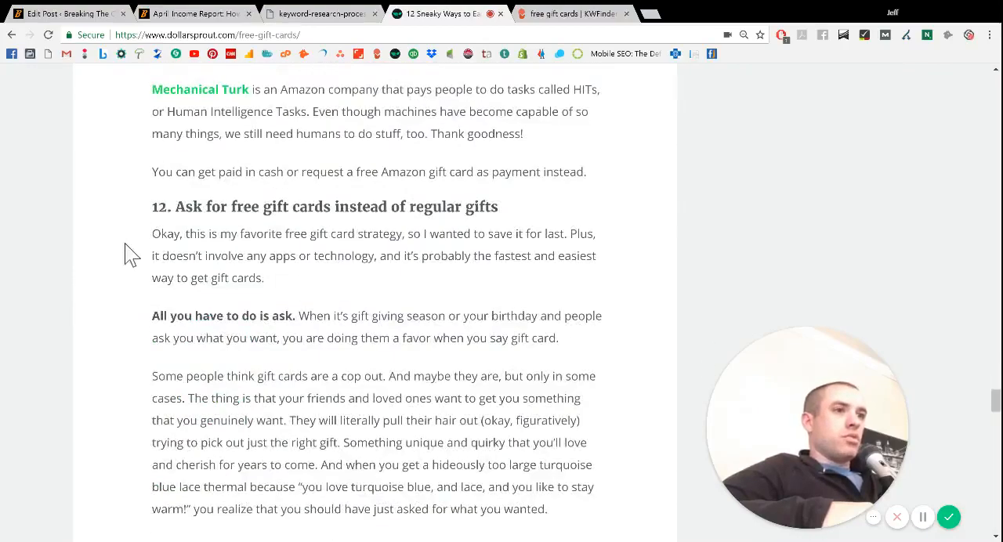
{"action": "scroll", "scroll_direction": "down", "scroll_amount": 3}
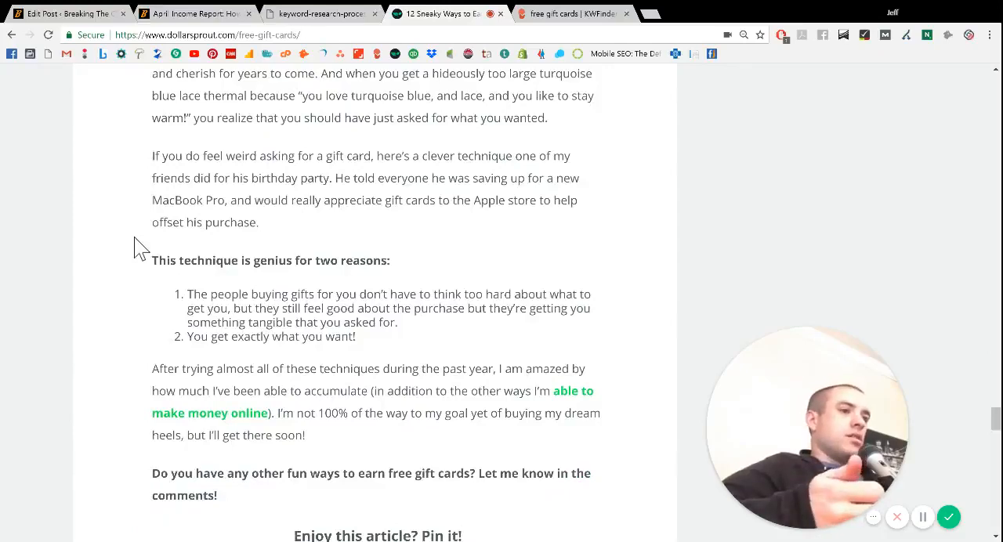
{"action": "scroll", "scroll_direction": "down", "scroll_amount": 3}
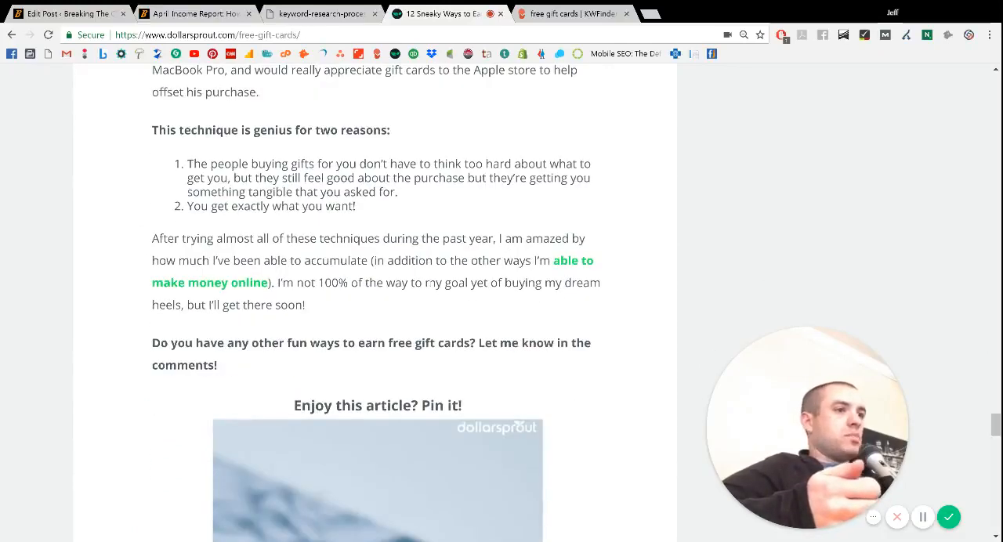
{"action": "scroll", "scroll_direction": "down", "scroll_amount": 3}
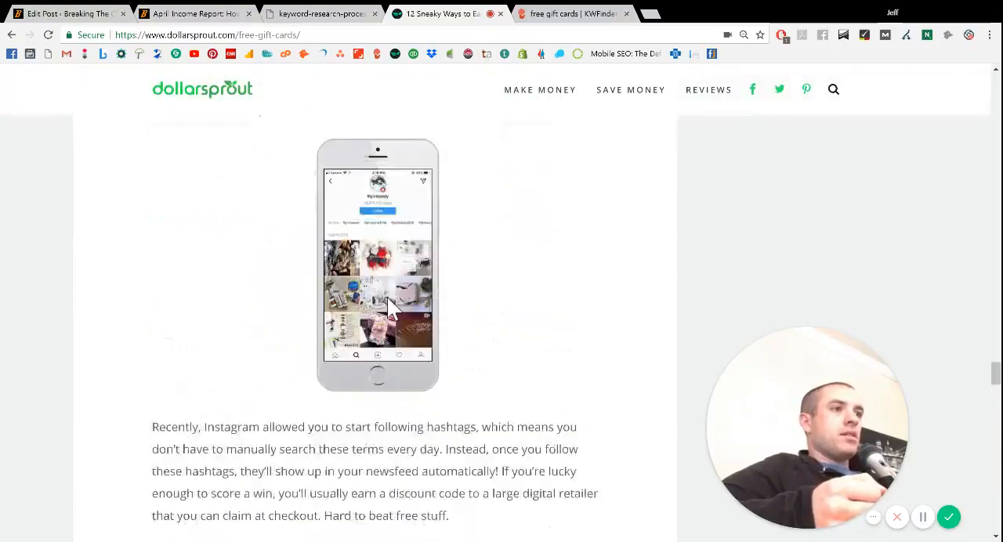
{"action": "left_click", "coordinate": [573, 13]}
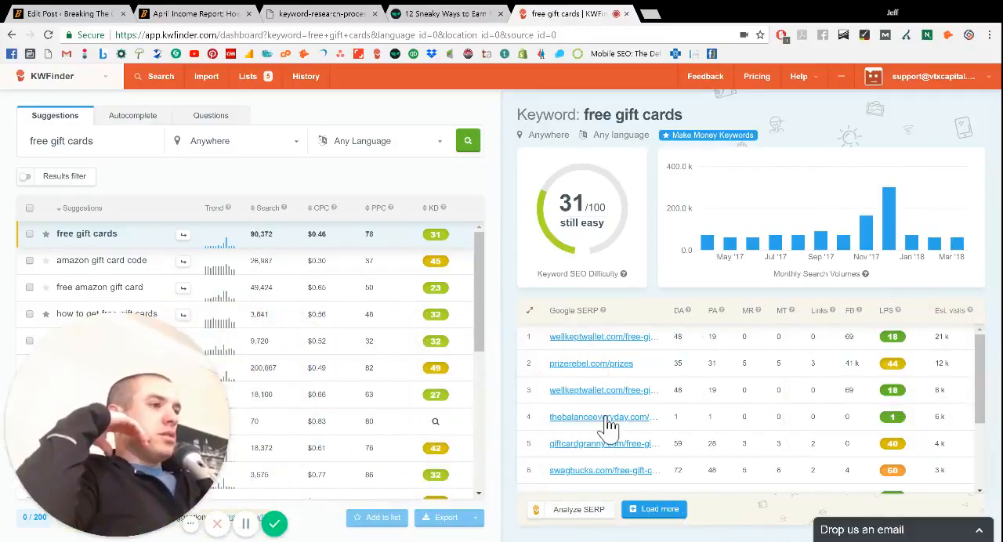
- Highlight dollarsprout.com's roughly 3k estimated visits at ranking position 7
{"action": "scroll", "scroll_direction": "down", "scroll_amount": 3}
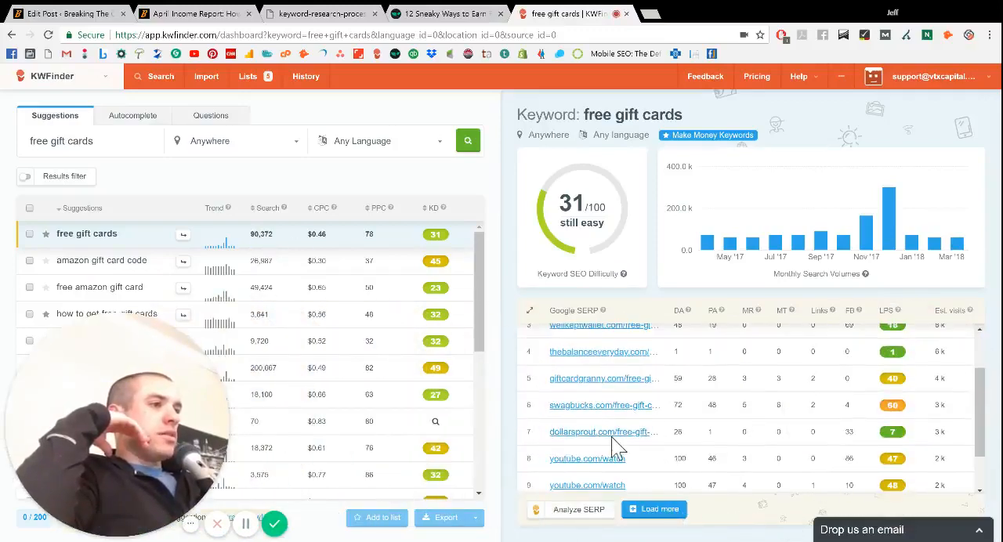
{"action": "mouse_move", "coordinate": [724, 442]}
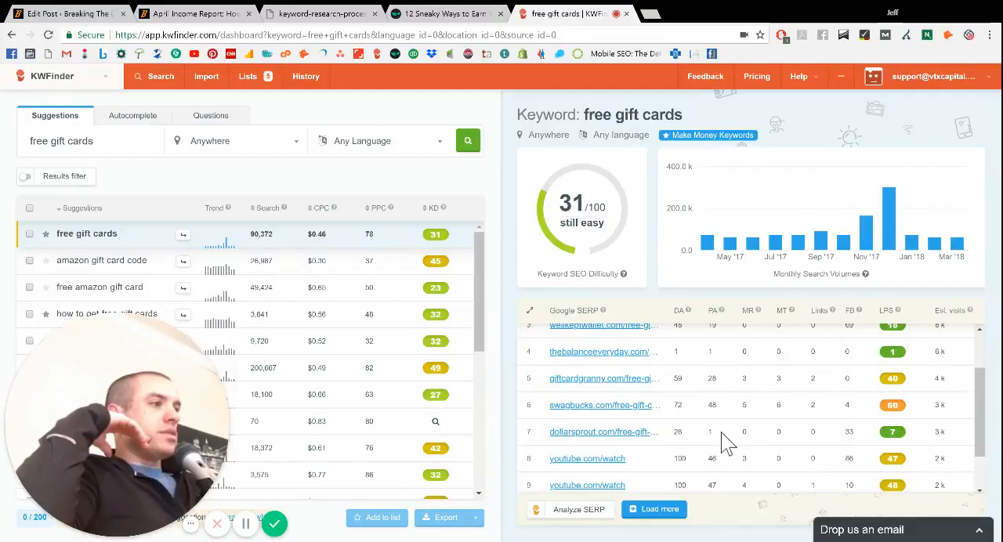
{"action": "mouse_move", "coordinate": [940, 446]}
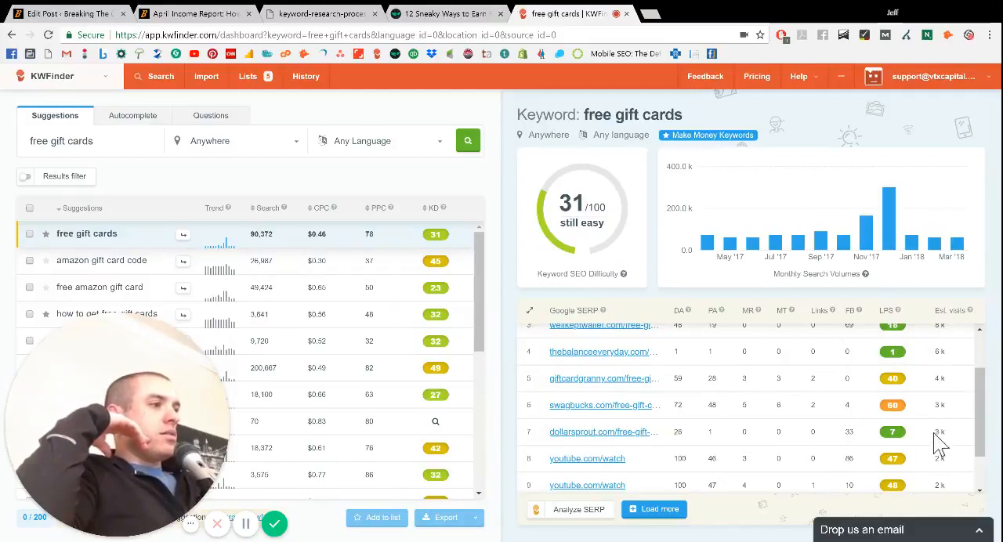
{"action": "double_click", "coordinate": [939, 431]}
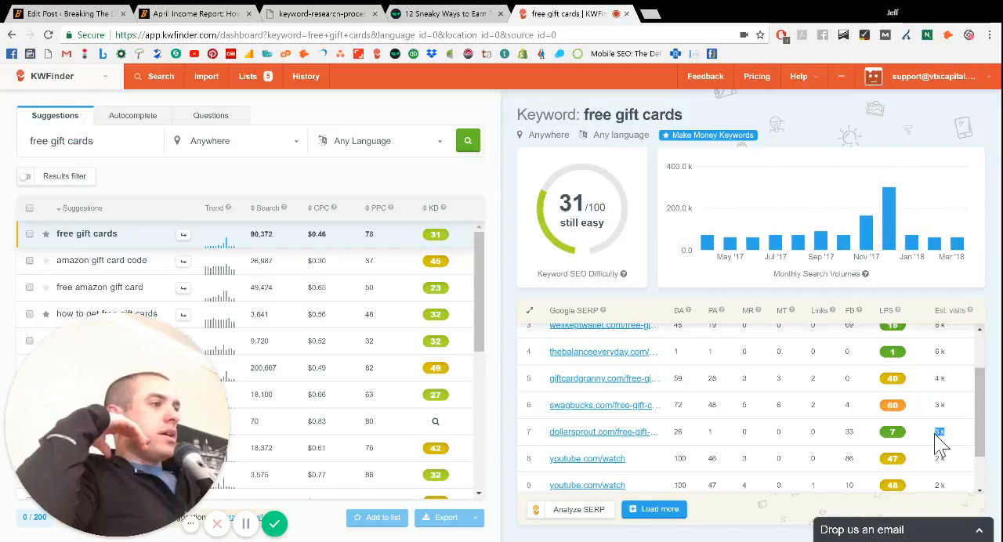
{"action": "mouse_move", "coordinate": [923, 449]}
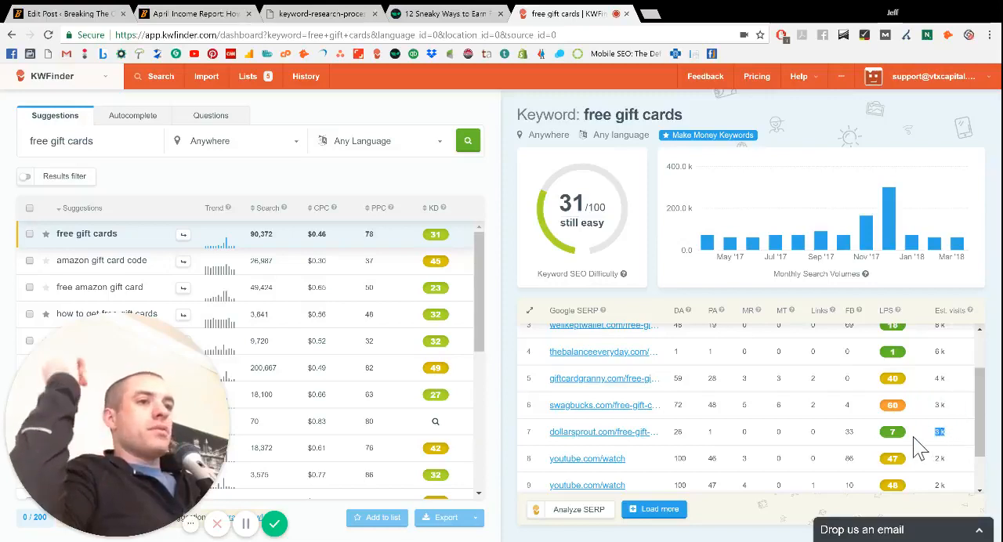
{"action": "mouse_move", "coordinate": [915, 447]}
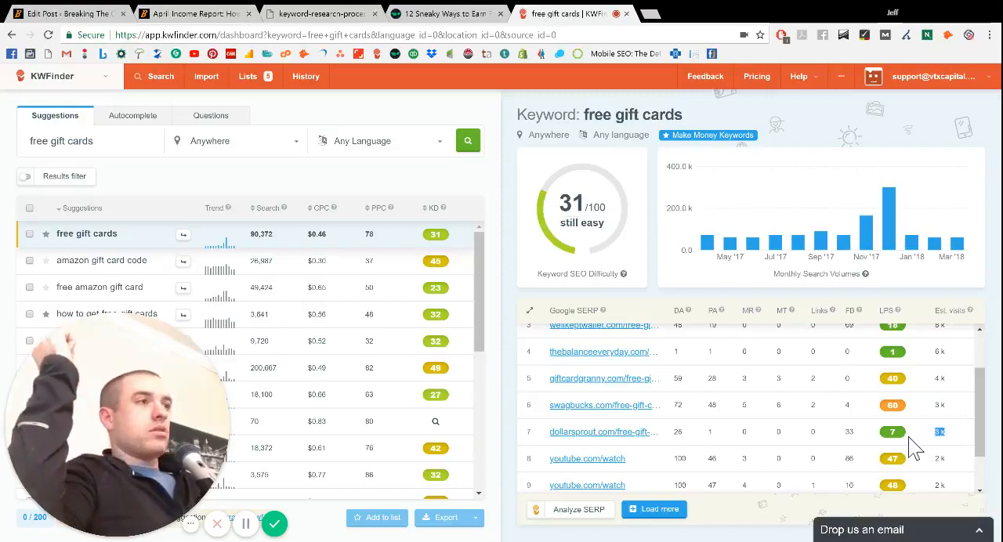
{"action": "mouse_move", "coordinate": [744, 438]}
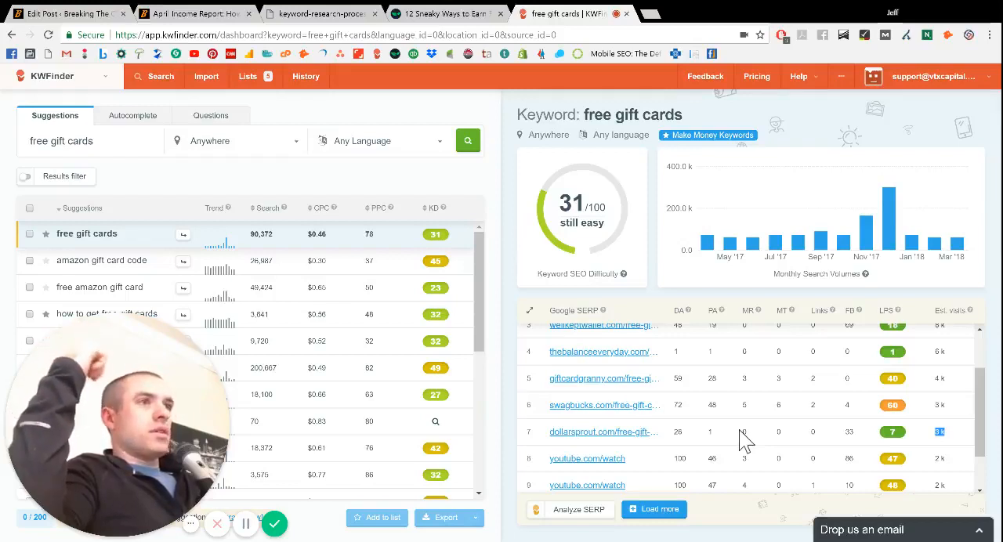
{"action": "mouse_move", "coordinate": [733, 446]}
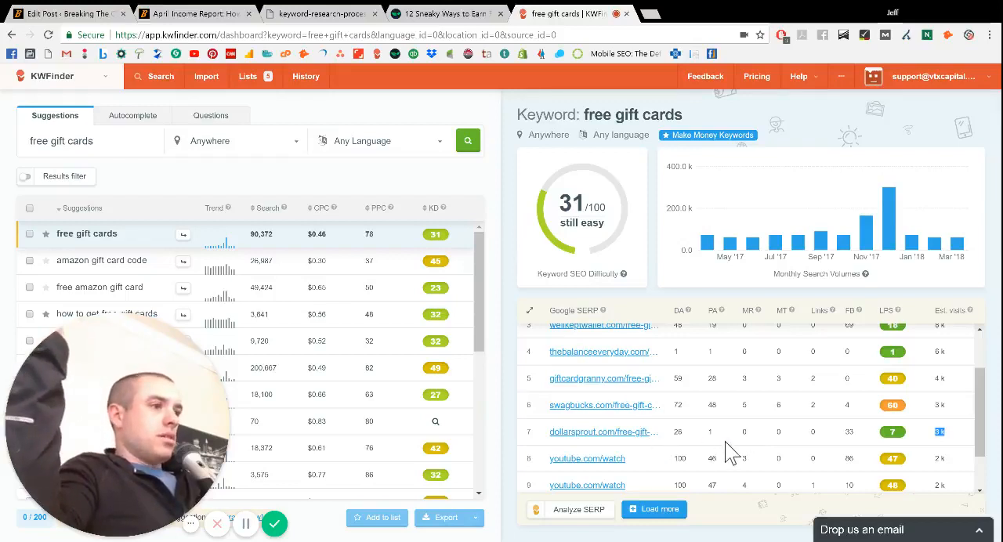
{"action": "mouse_move", "coordinate": [948, 442]}
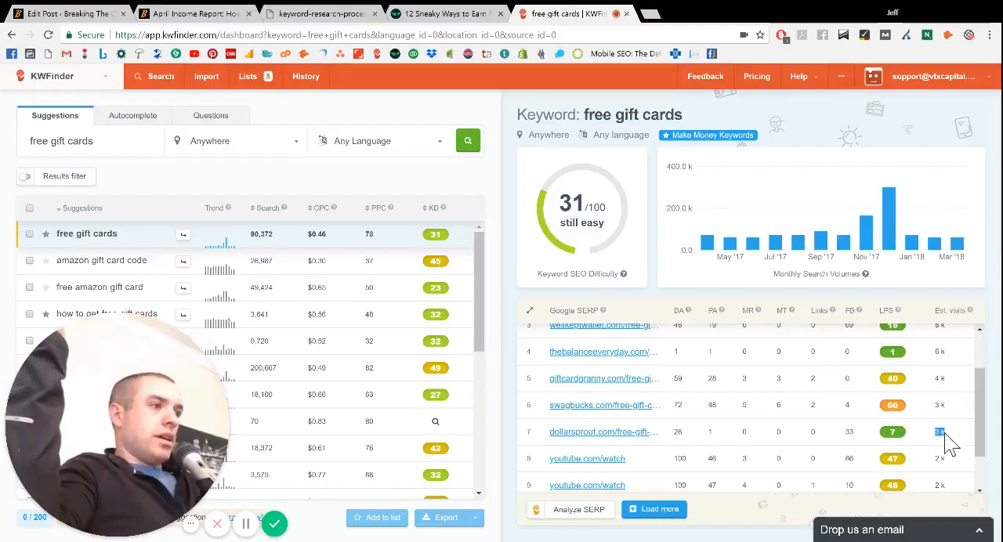
{"action": "mouse_move", "coordinate": [744, 453]}
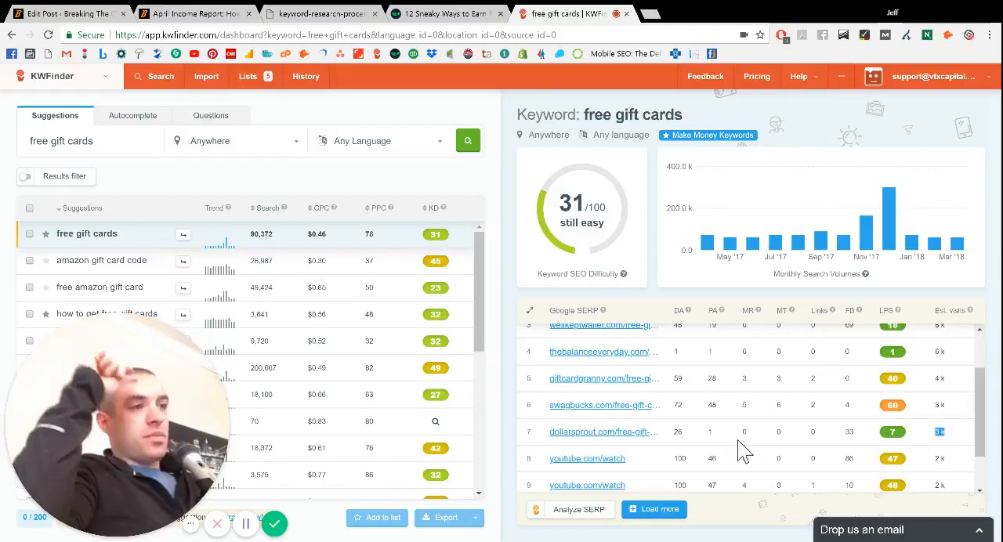
{"action": "mouse_move", "coordinate": [627, 454]}
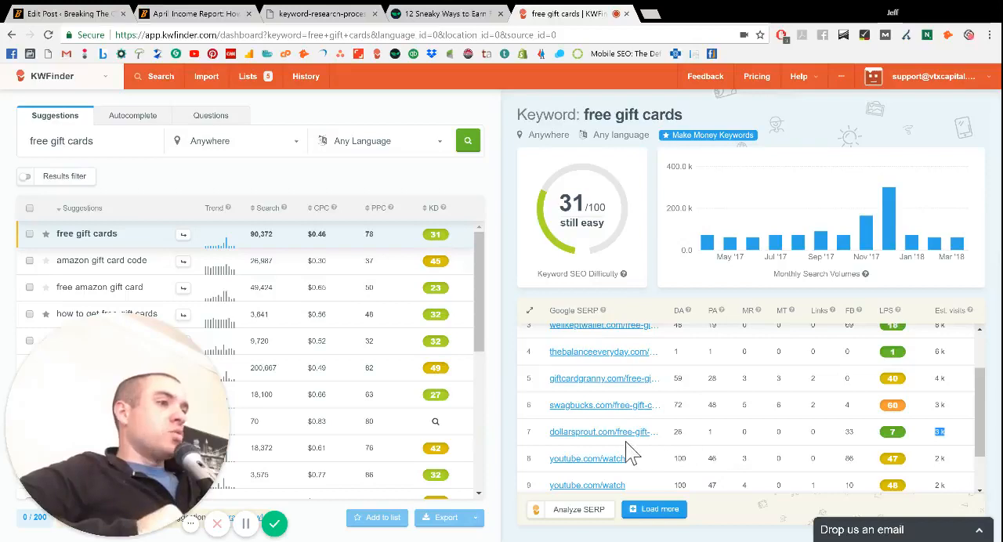
{"action": "mouse_move", "coordinate": [611, 184]}
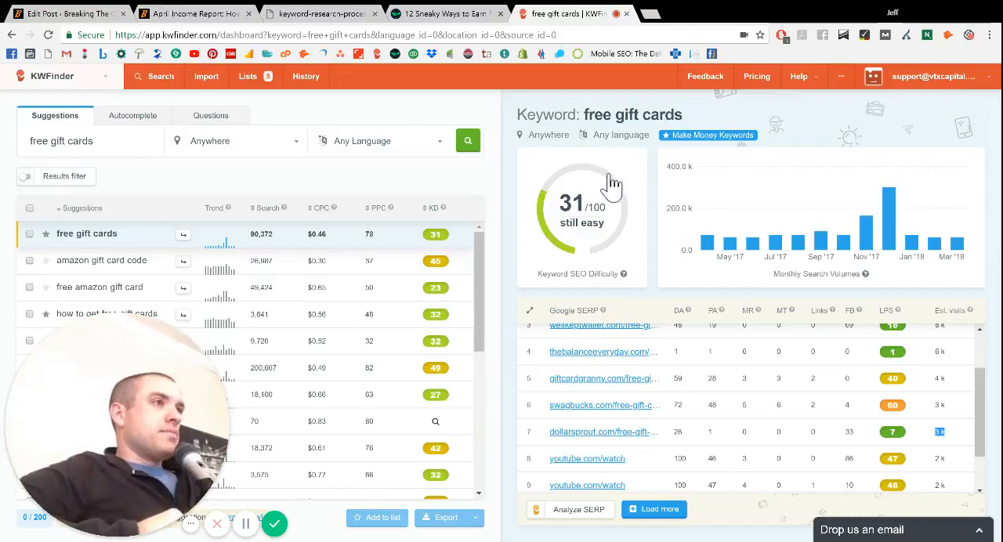
{"action": "mouse_move", "coordinate": [445, 209]}
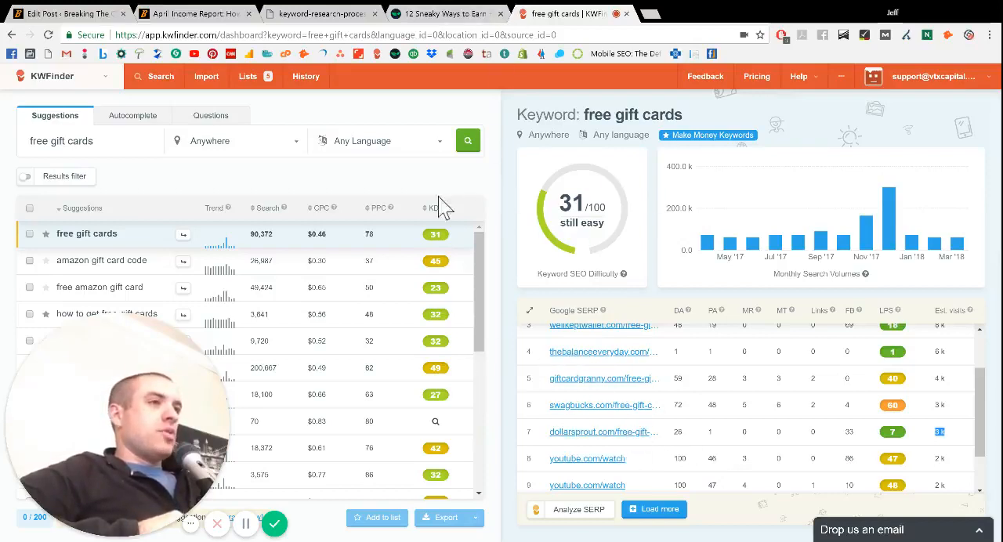
{"action": "mouse_move", "coordinate": [286, 375]}
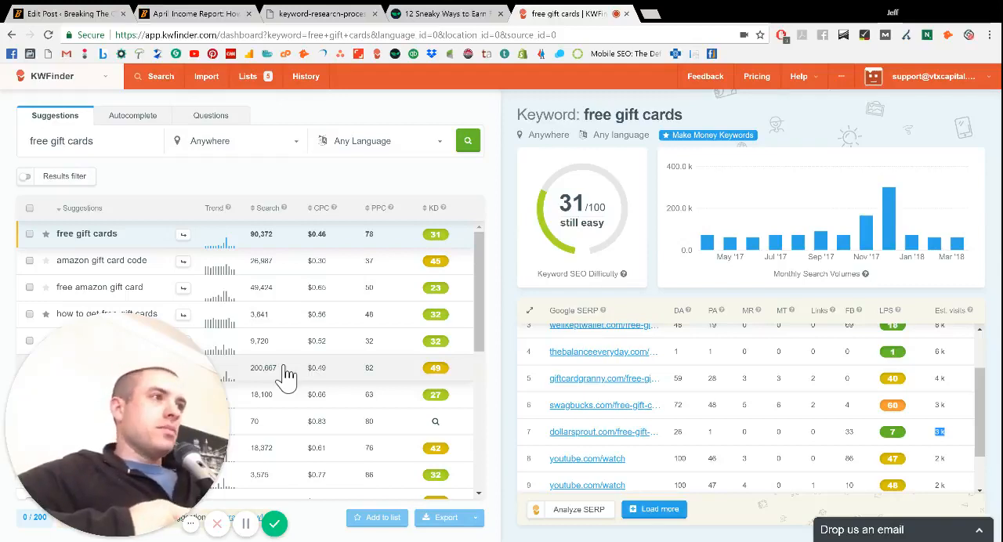
{"action": "mouse_move", "coordinate": [141, 423]}
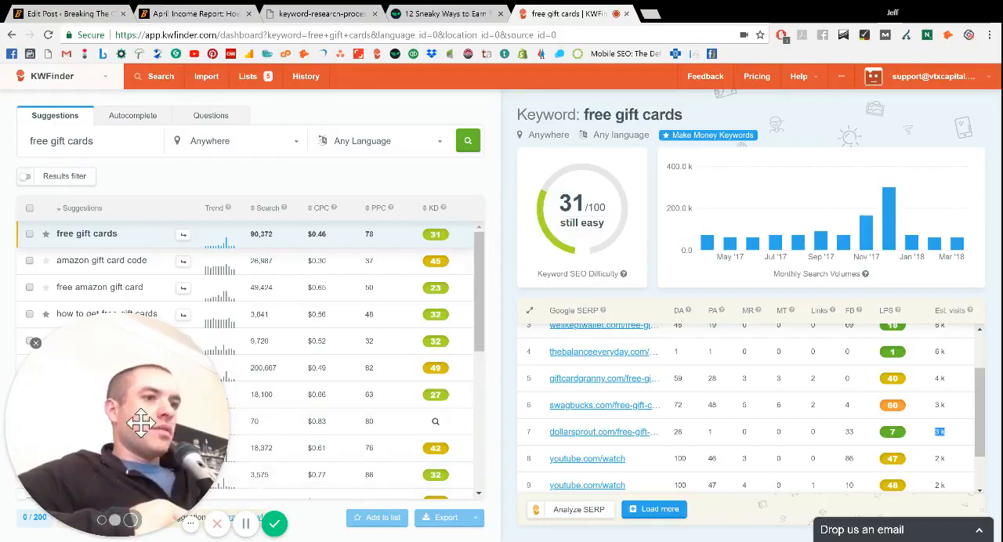